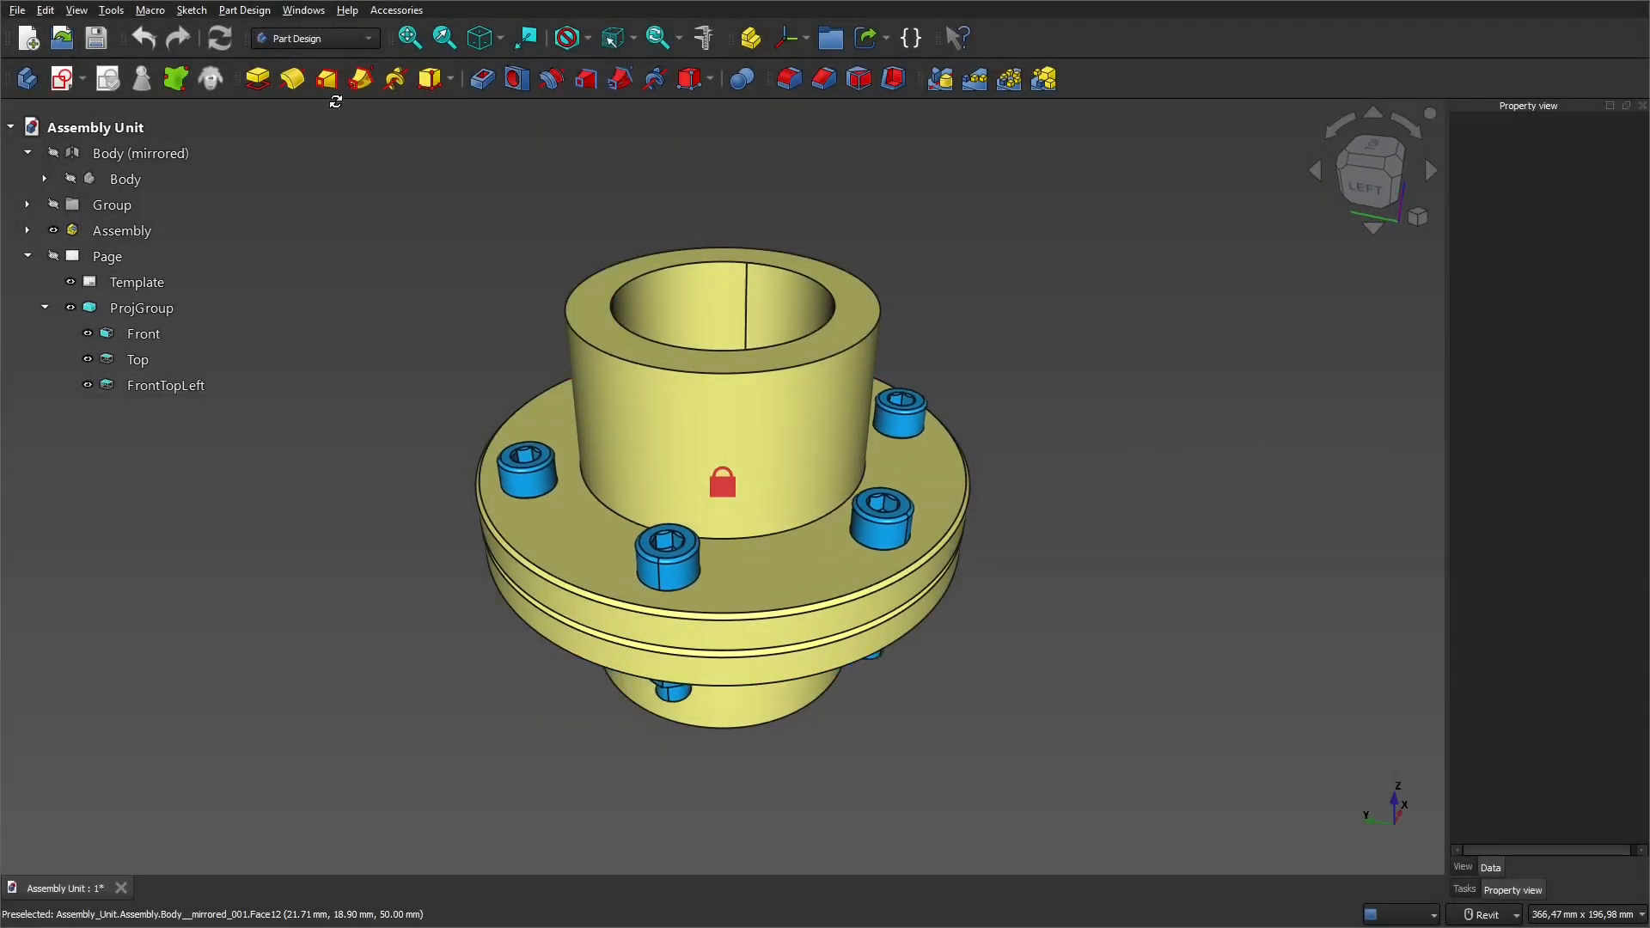
Check the current FreeCAD version in Help > About, then close the dialog
left_click(346, 11)
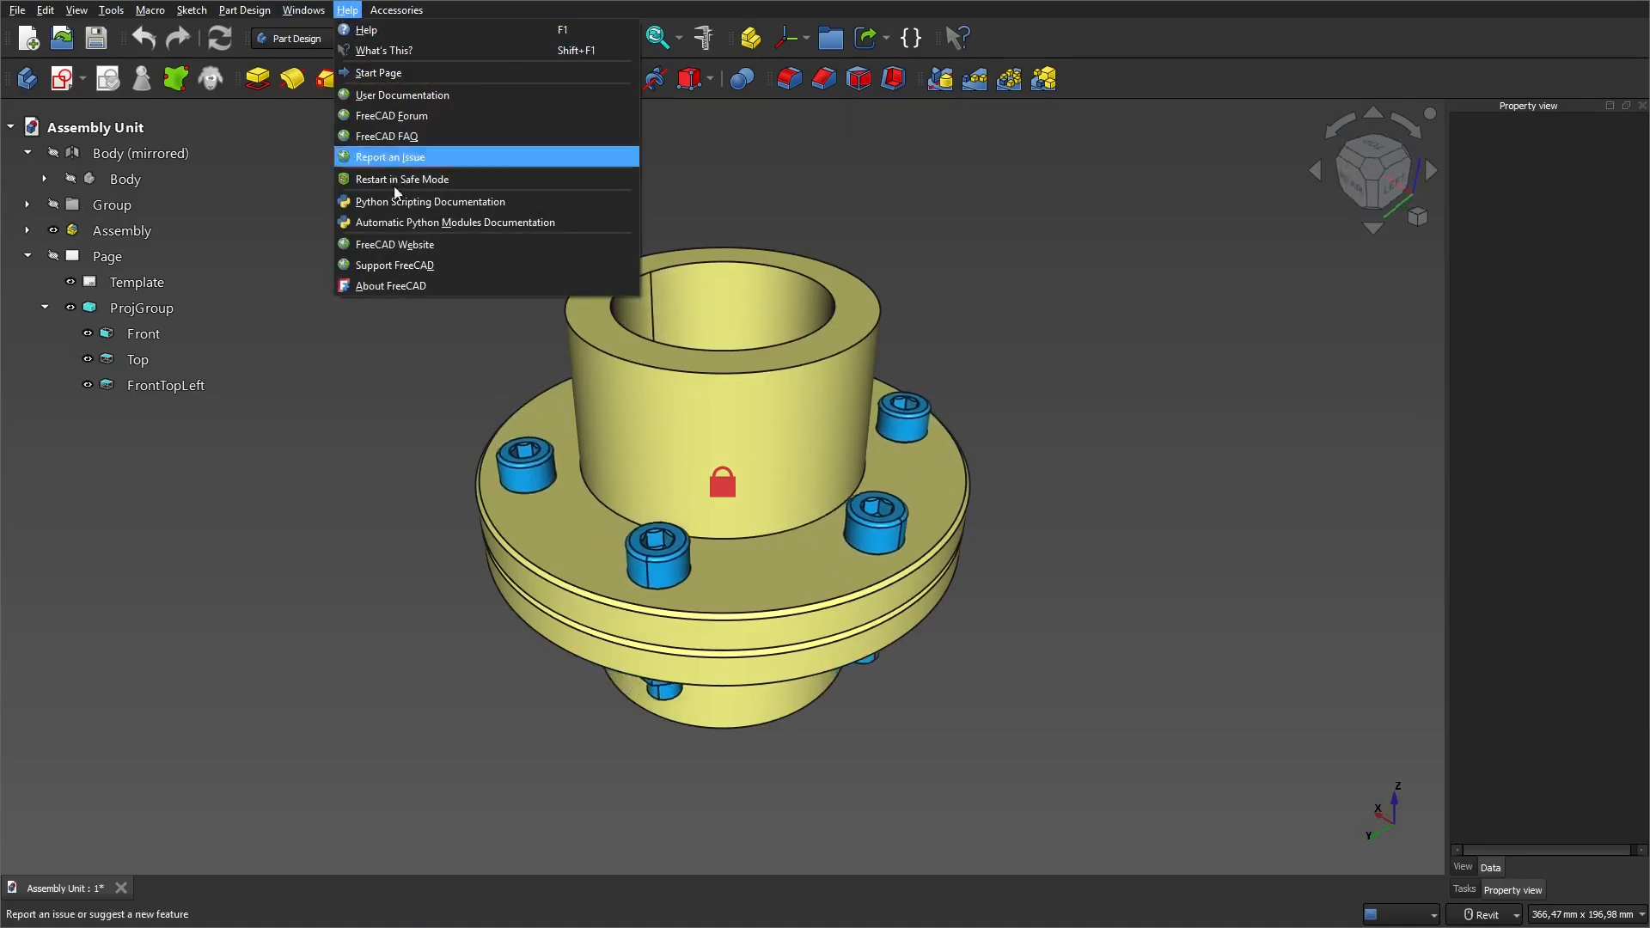
left_click(390, 286)
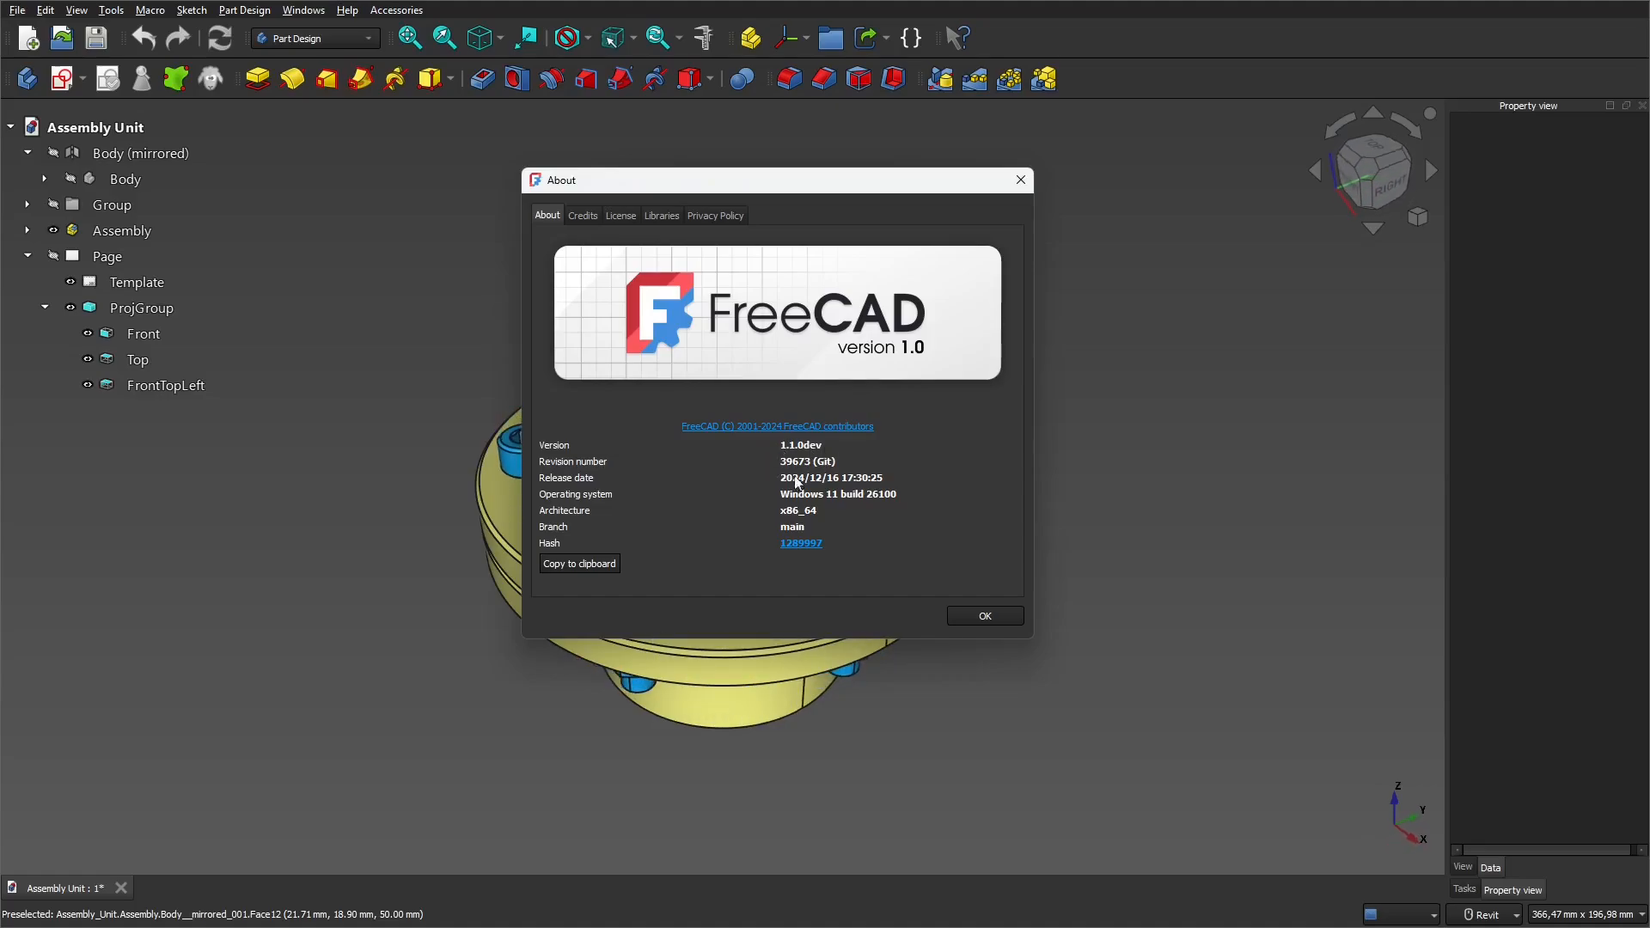
left_click(983, 615)
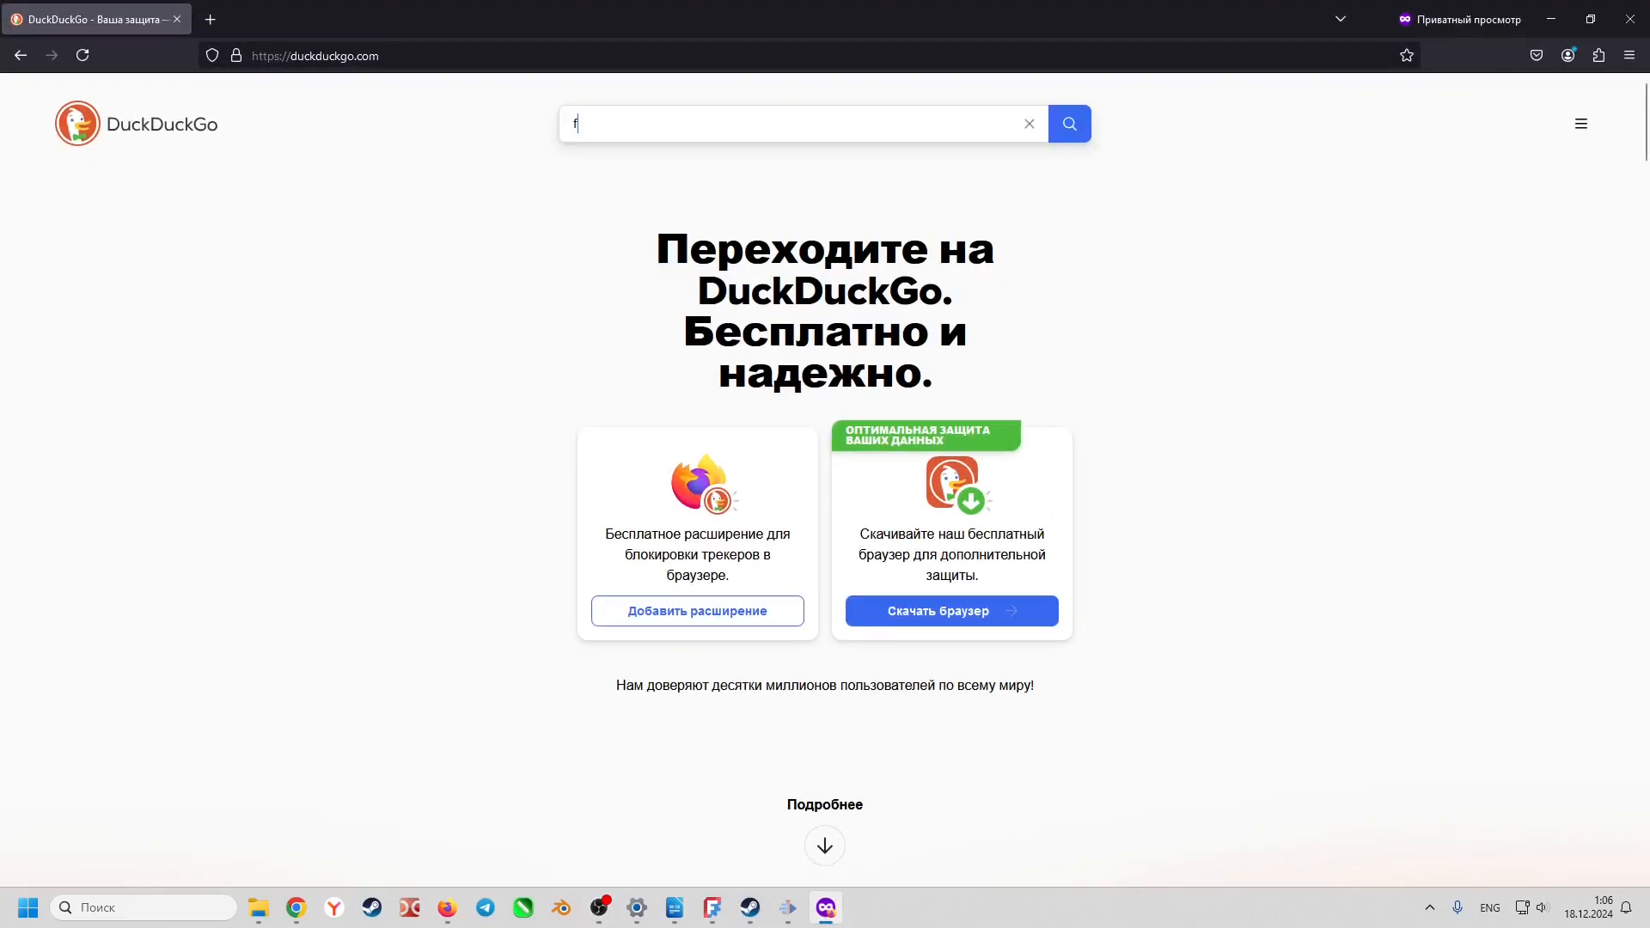
Search DuckDuckGo for 'freecad' and choose the official FreeCAD homepage result
type("reecad")
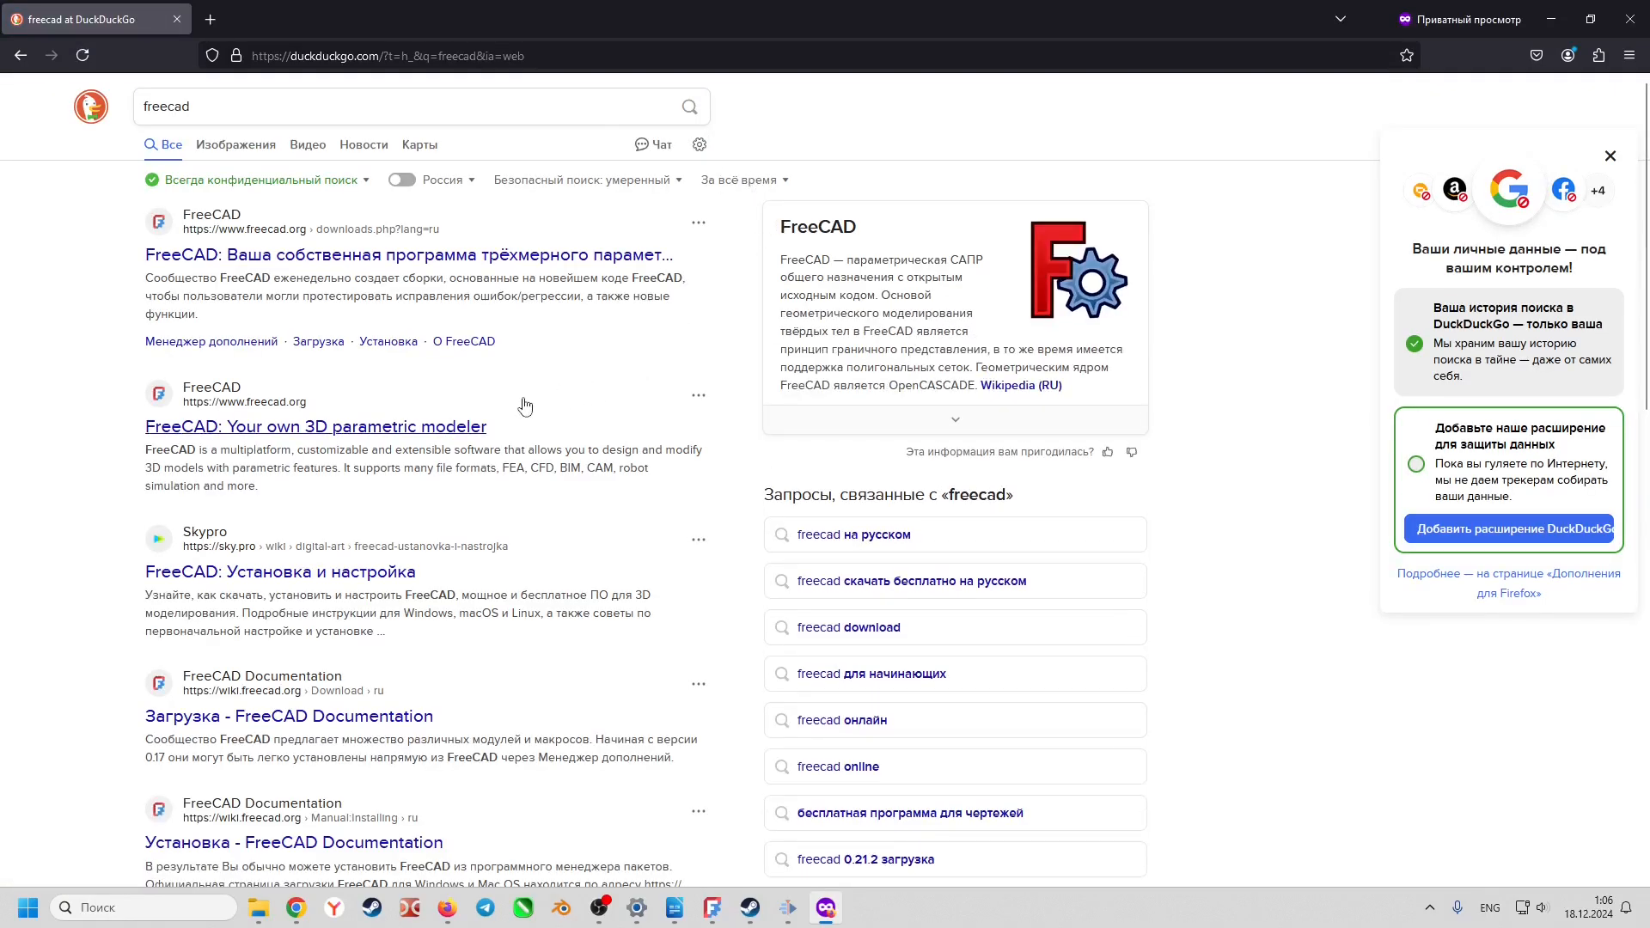
left_click(1609, 157)
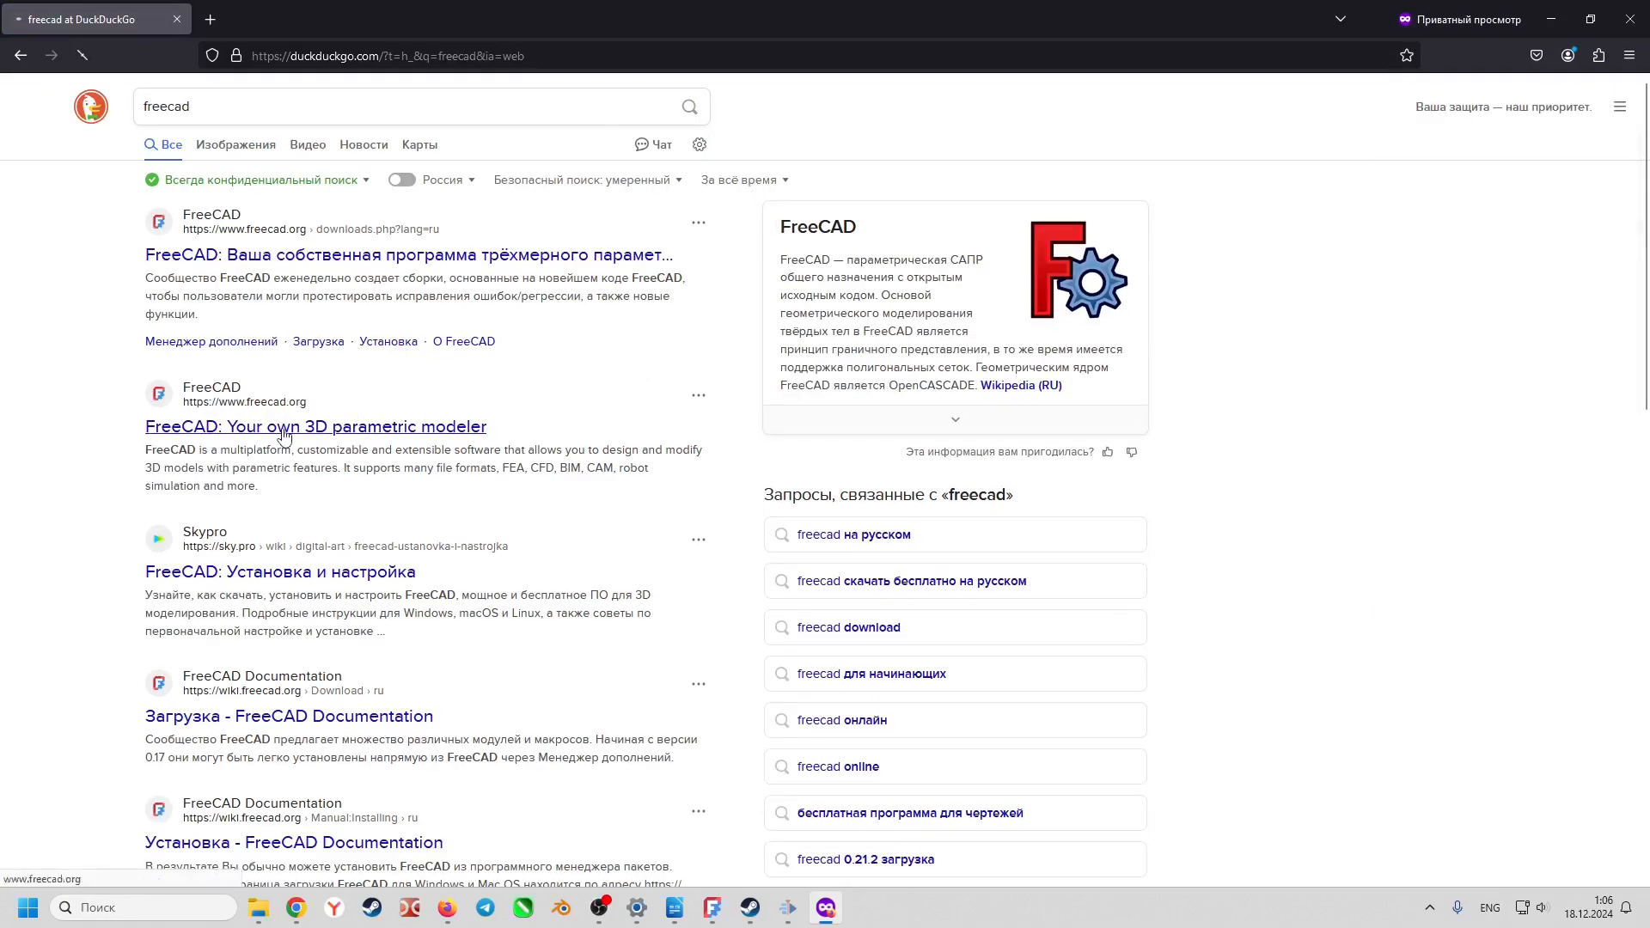
Go to the FreeCAD website's Download page
left_click(314, 427)
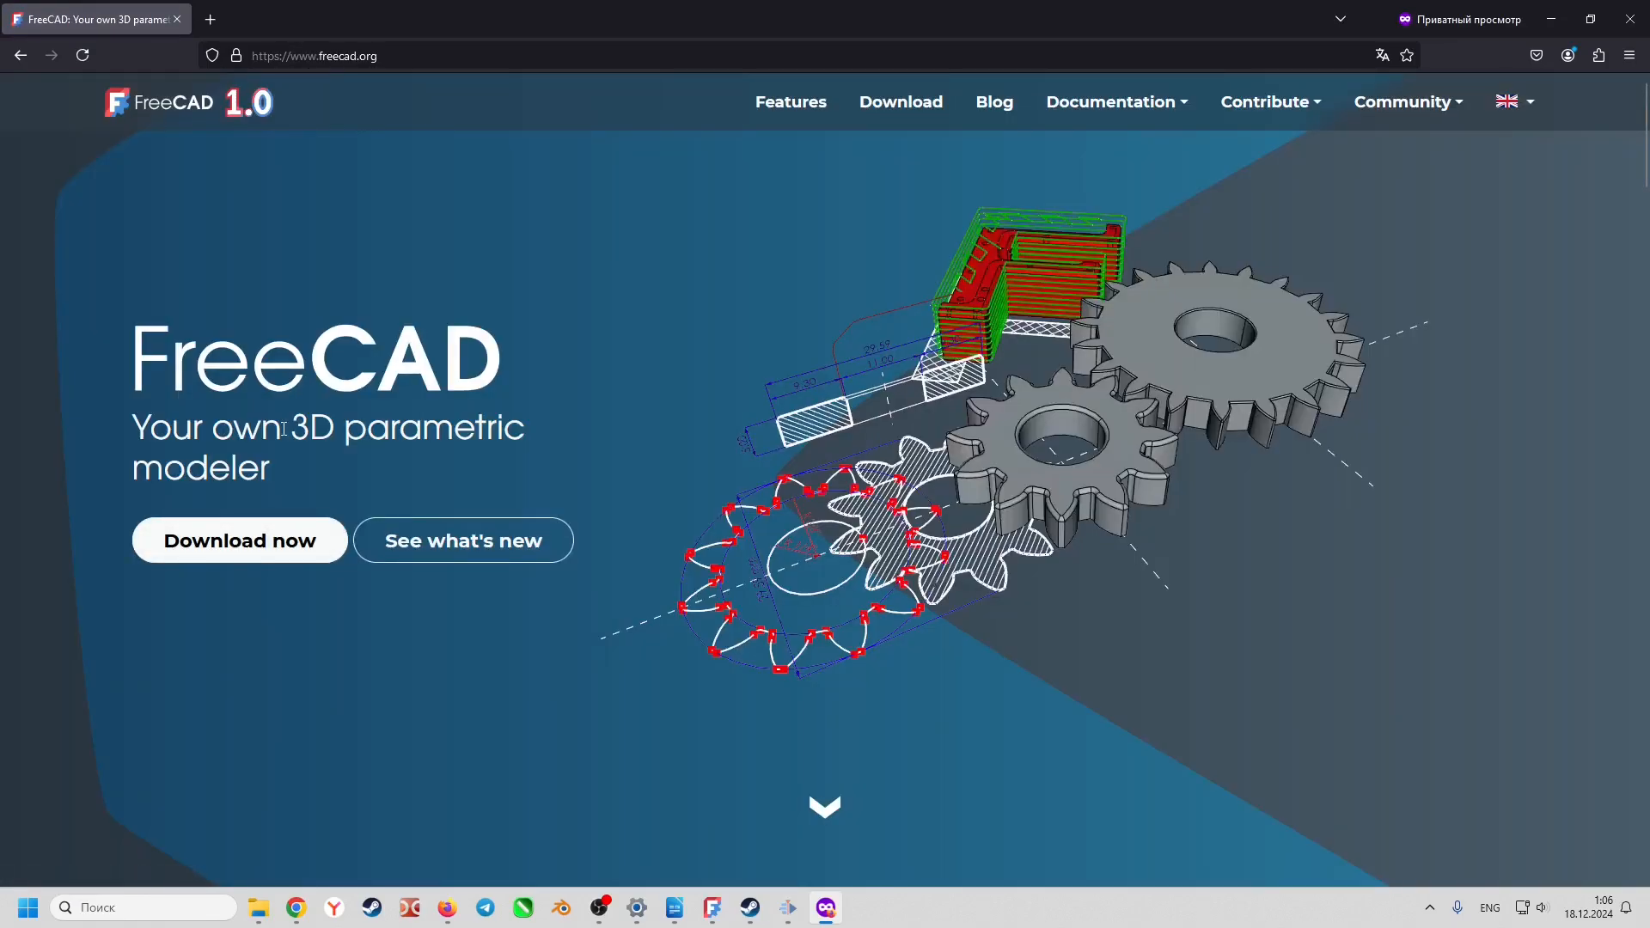
mouse_move(899, 101)
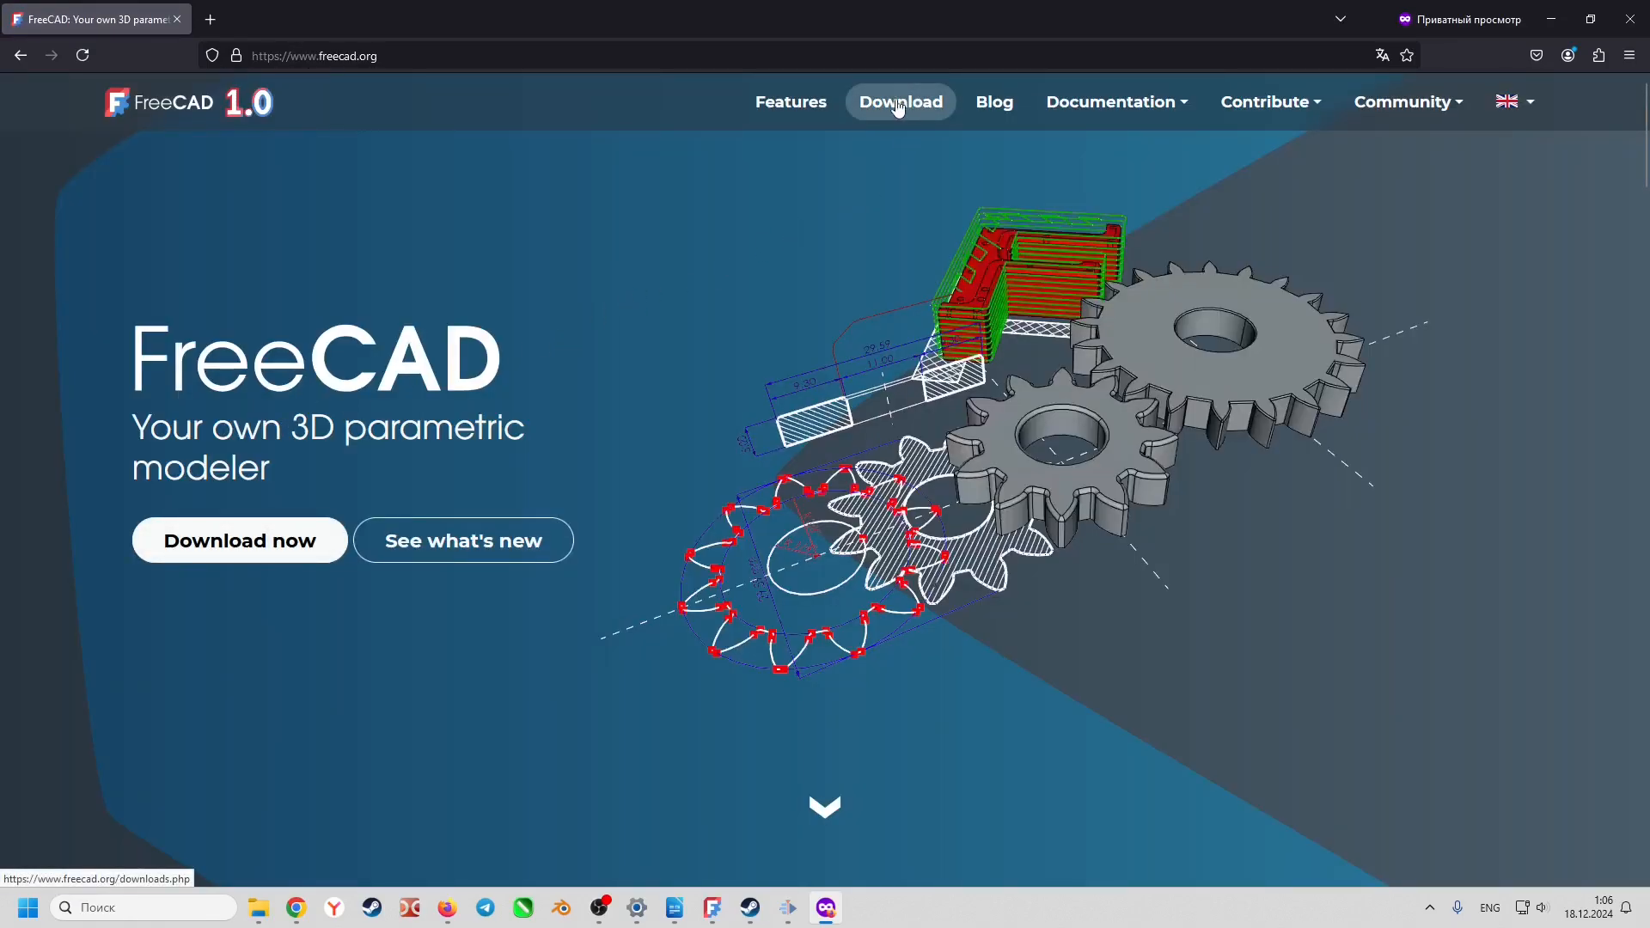
left_click(899, 101)
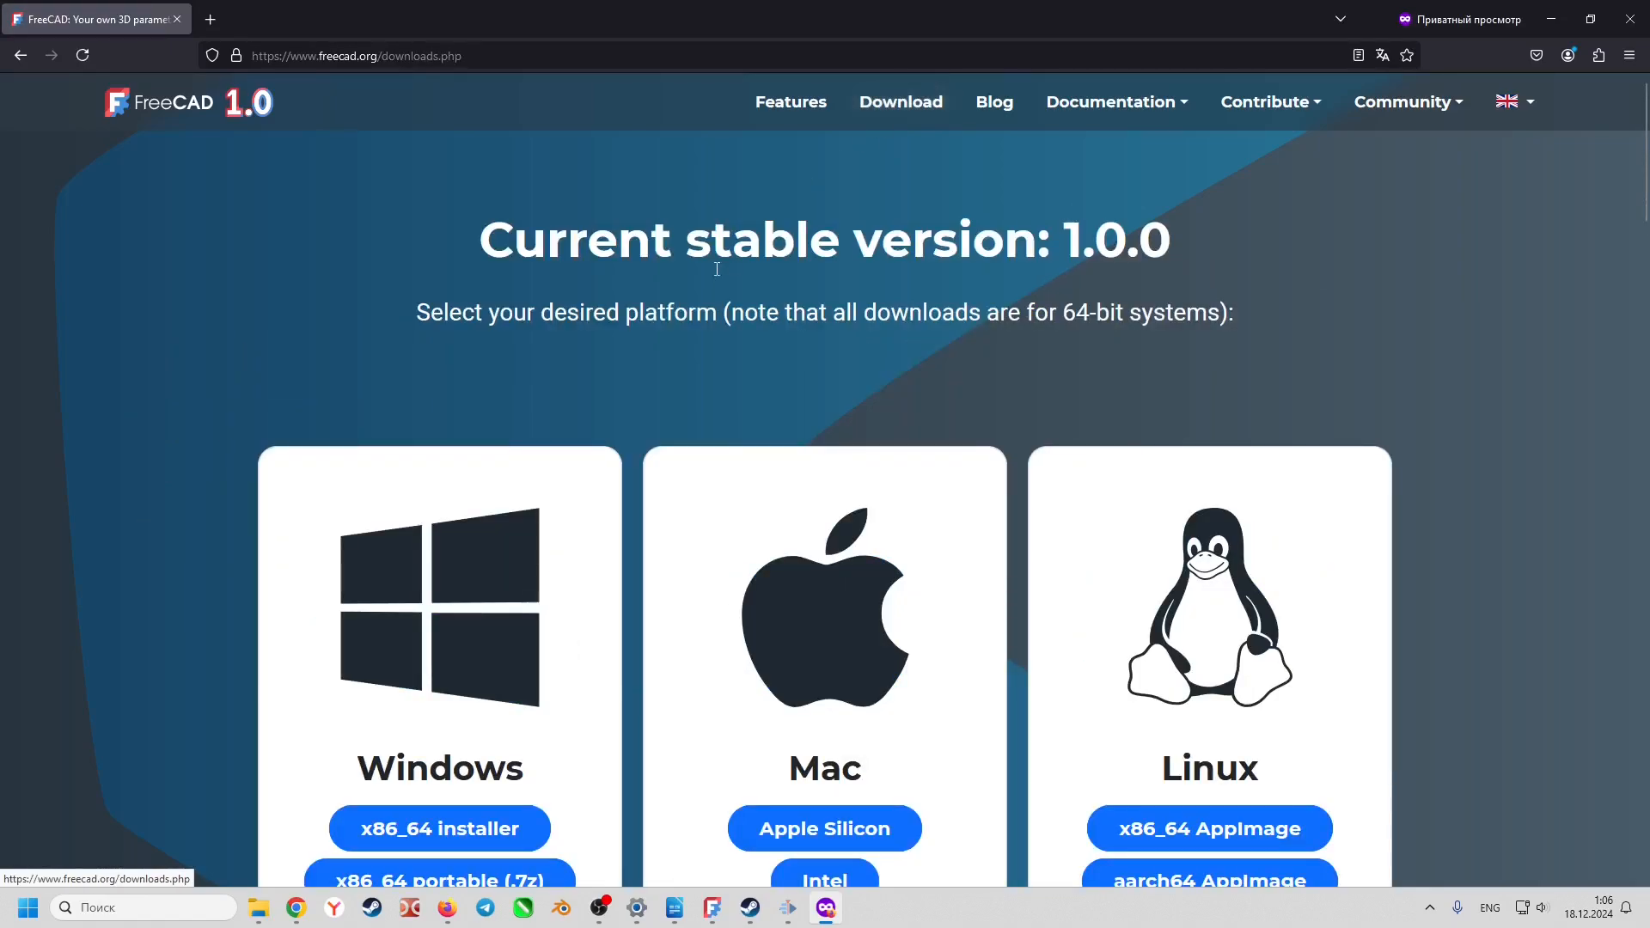
Reach the Development versions section and follow the Weekly Build link
scroll("down", 3)
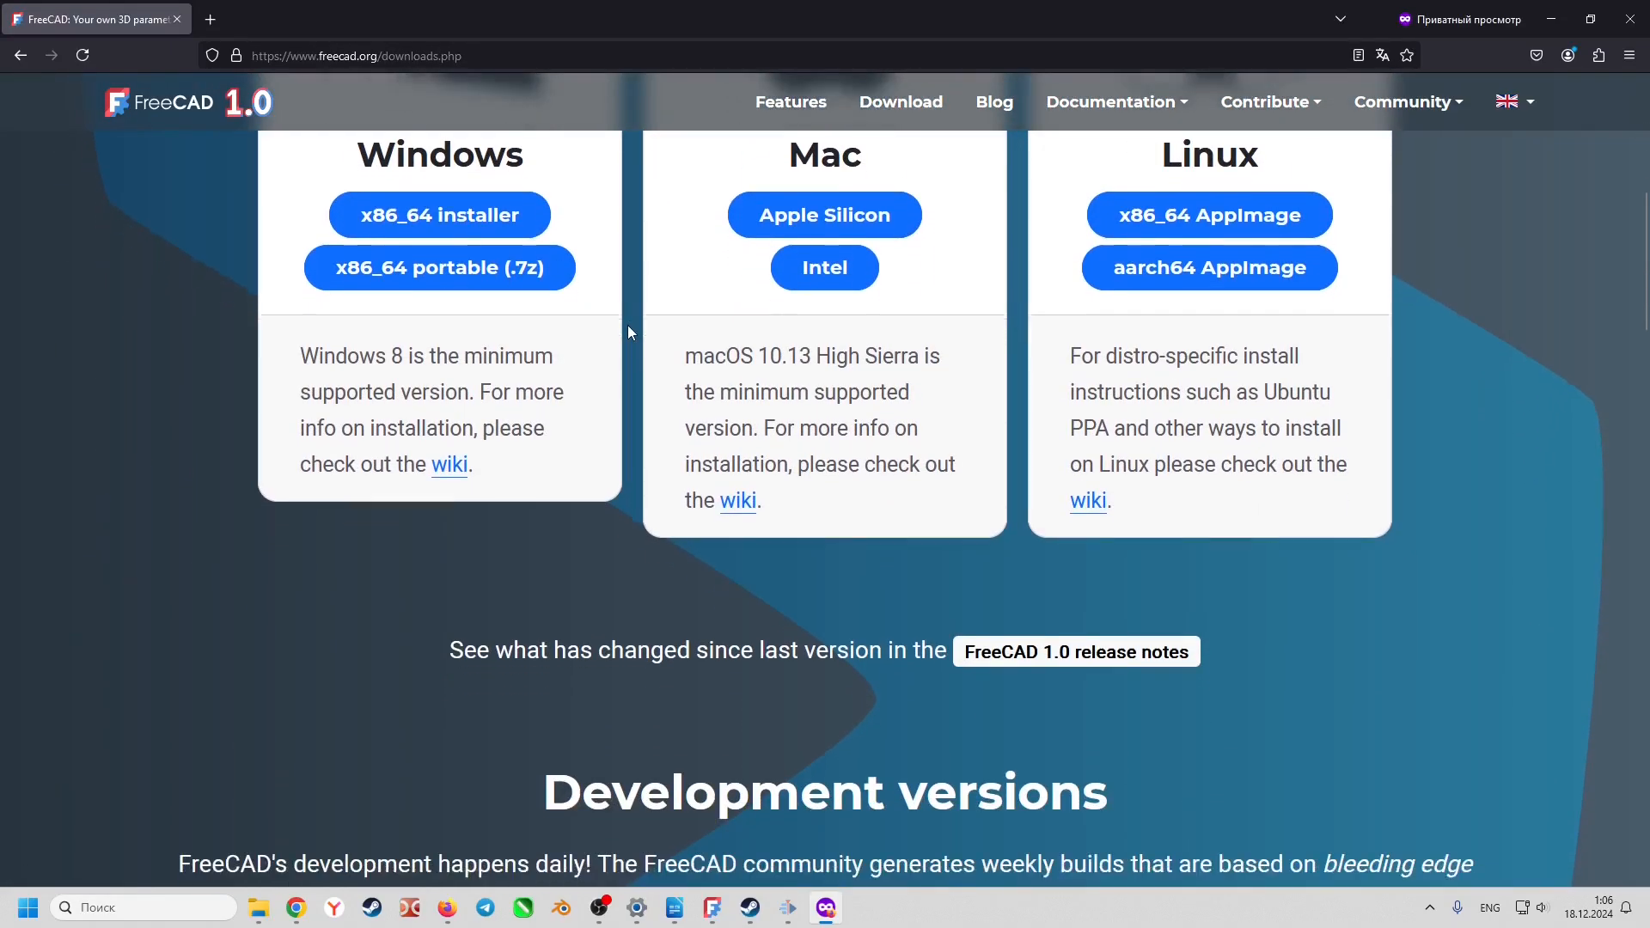
scroll("down", 3)
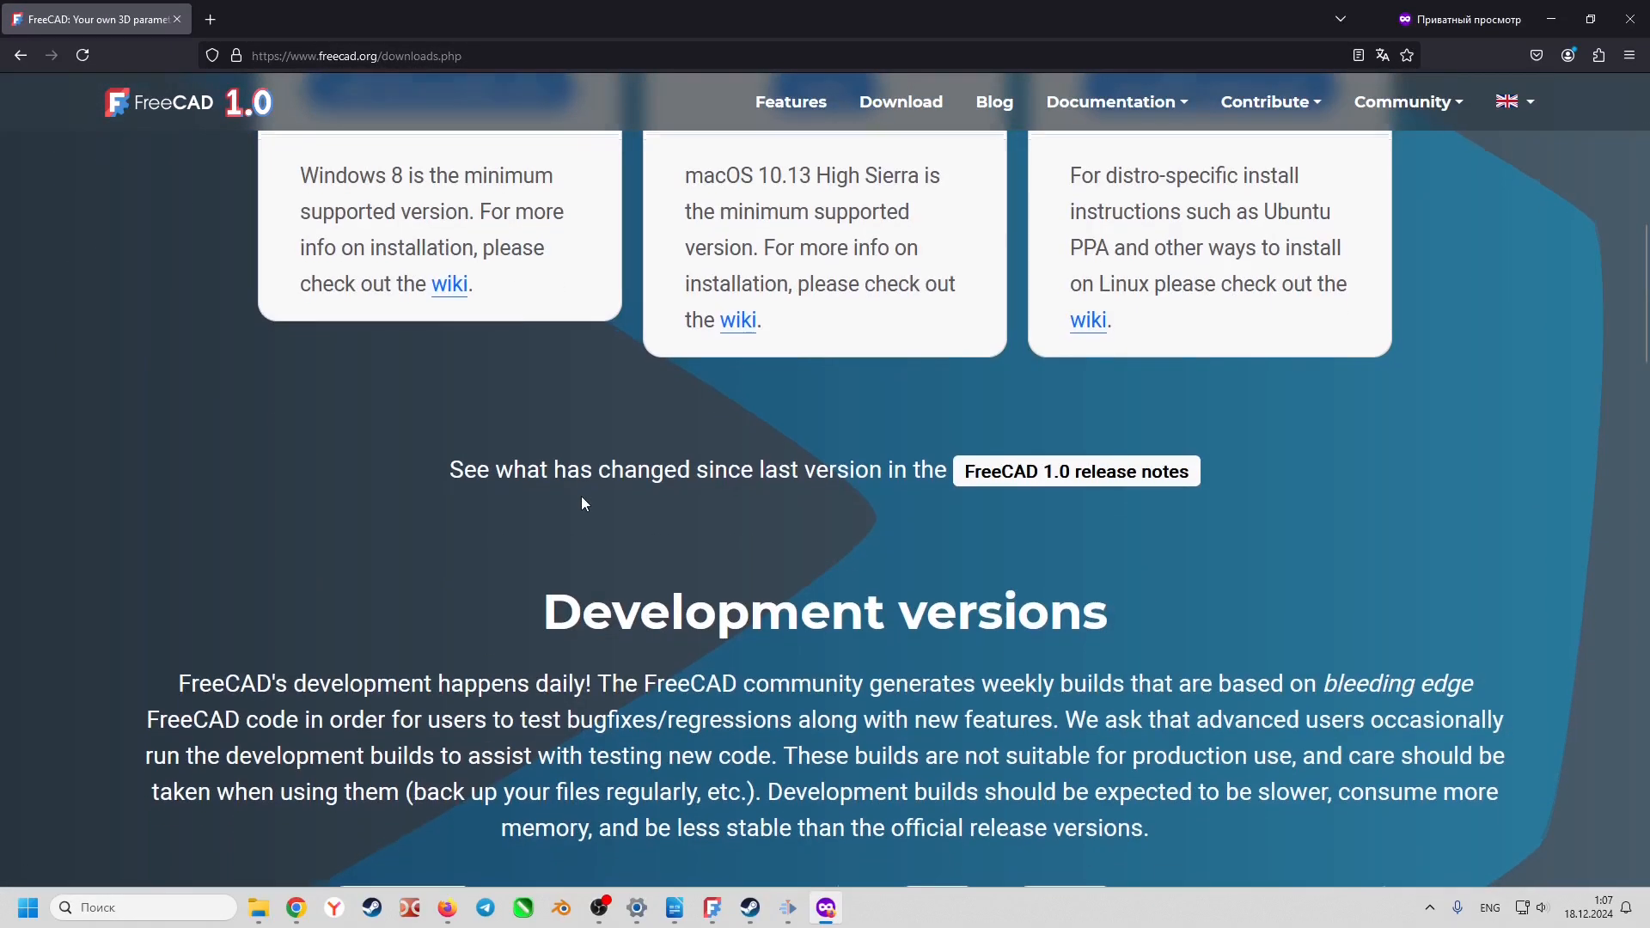
scroll("down", 3)
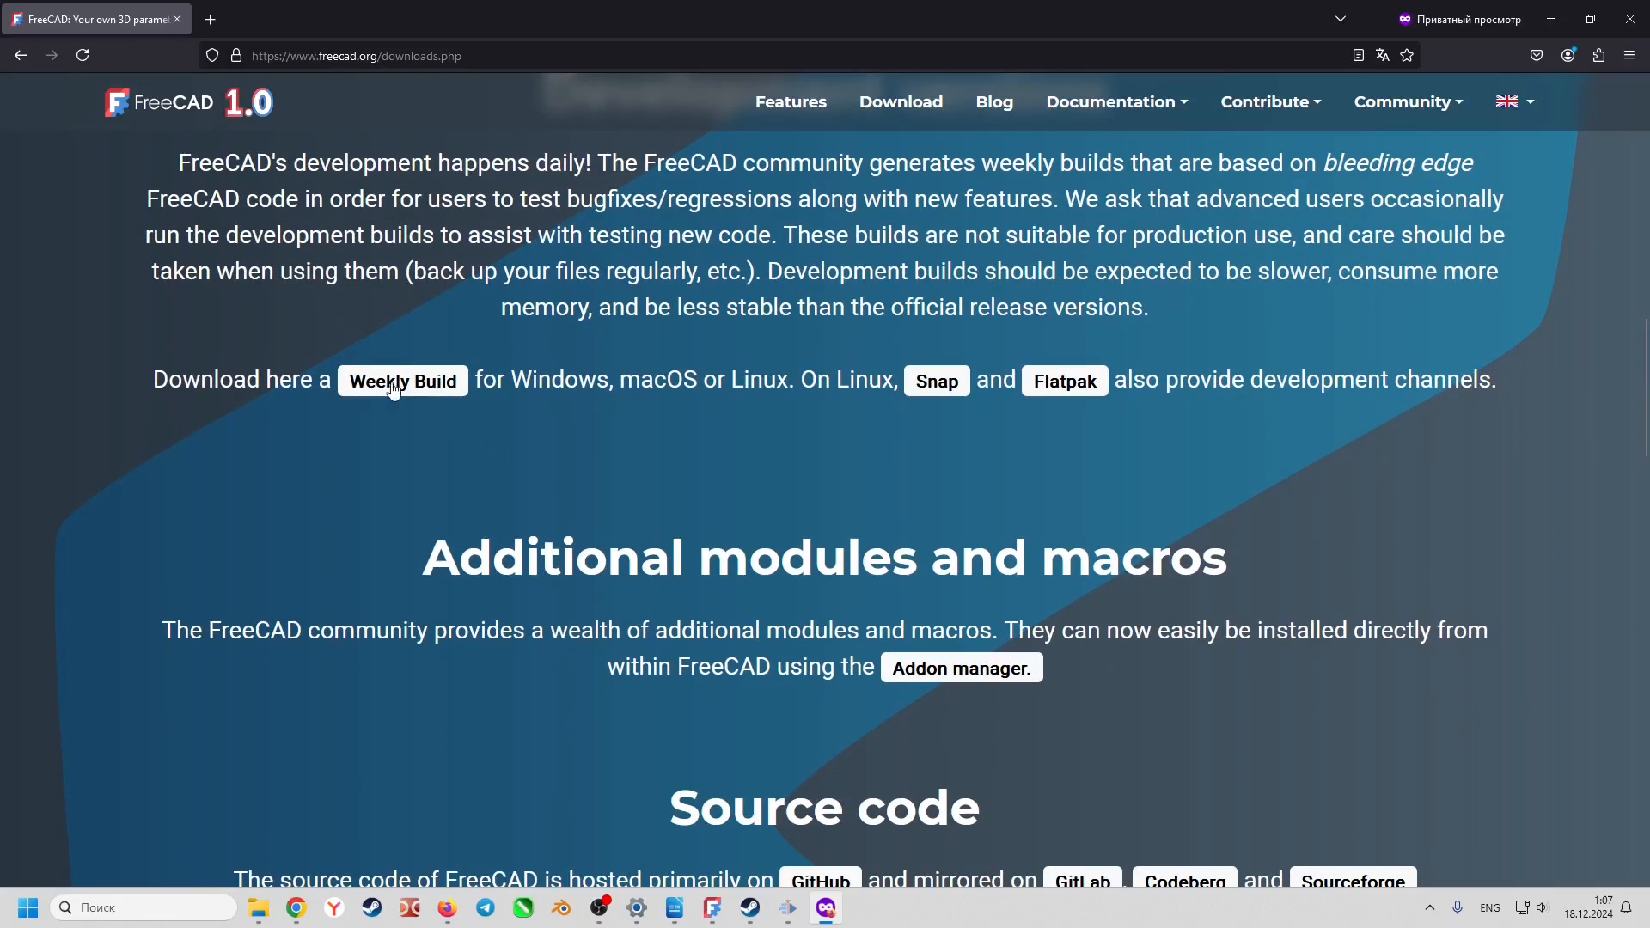
left_click(401, 380)
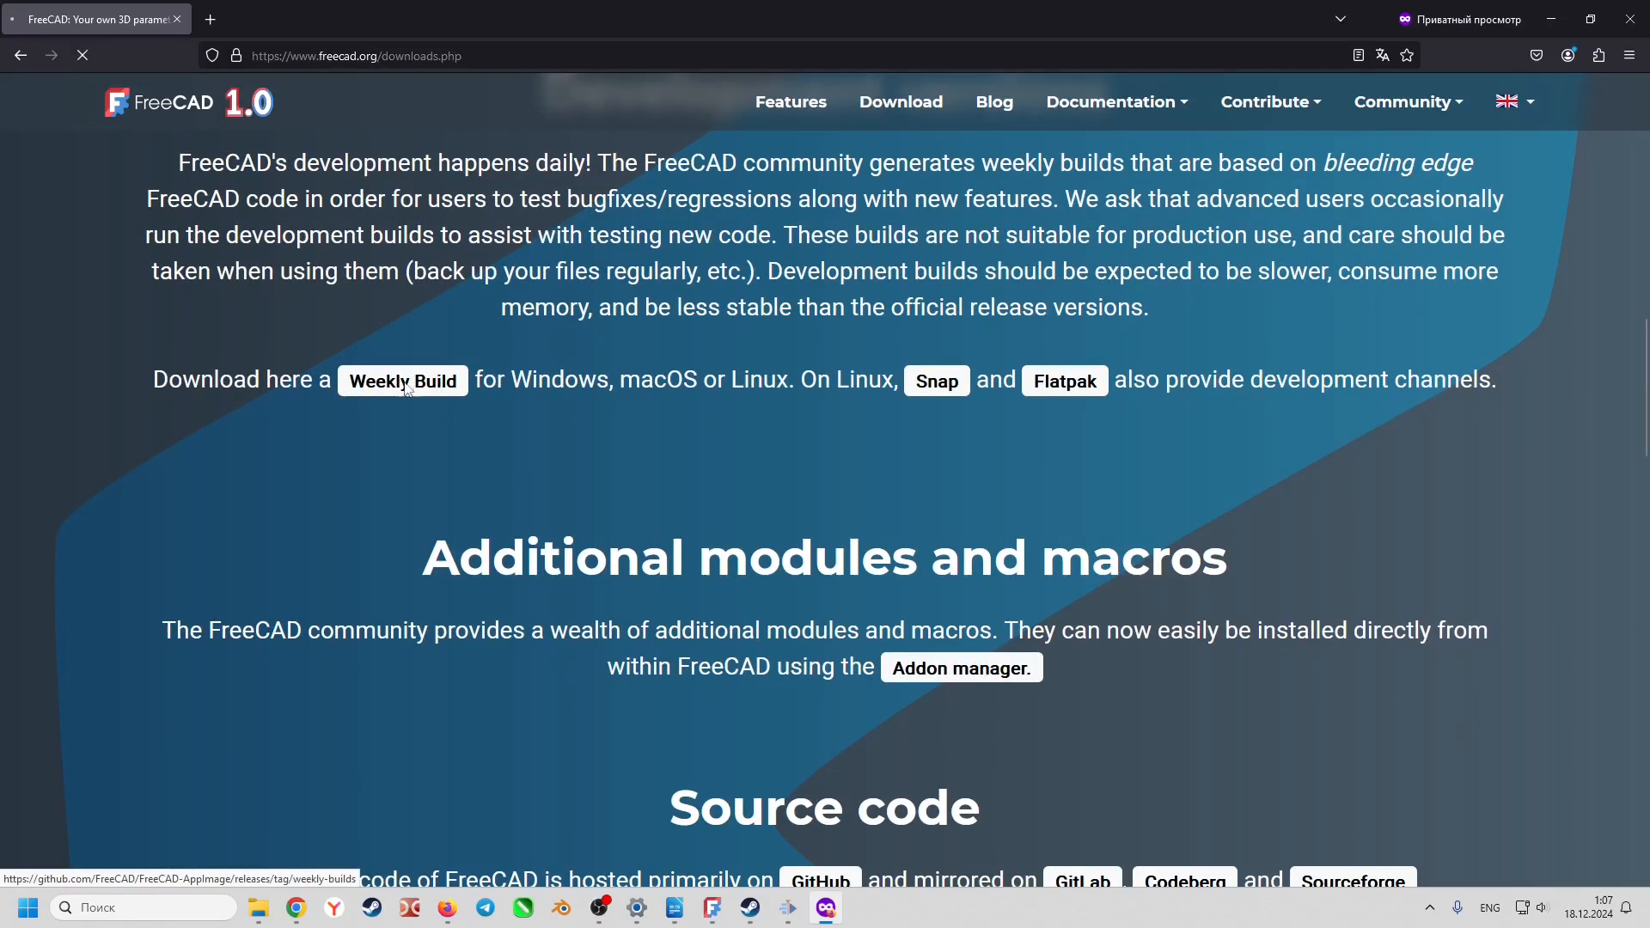
Download FreeCAD_weekly-builds-39673-conda-Windows-x86_64-py311.7z from the release Assets
left_click(402, 382)
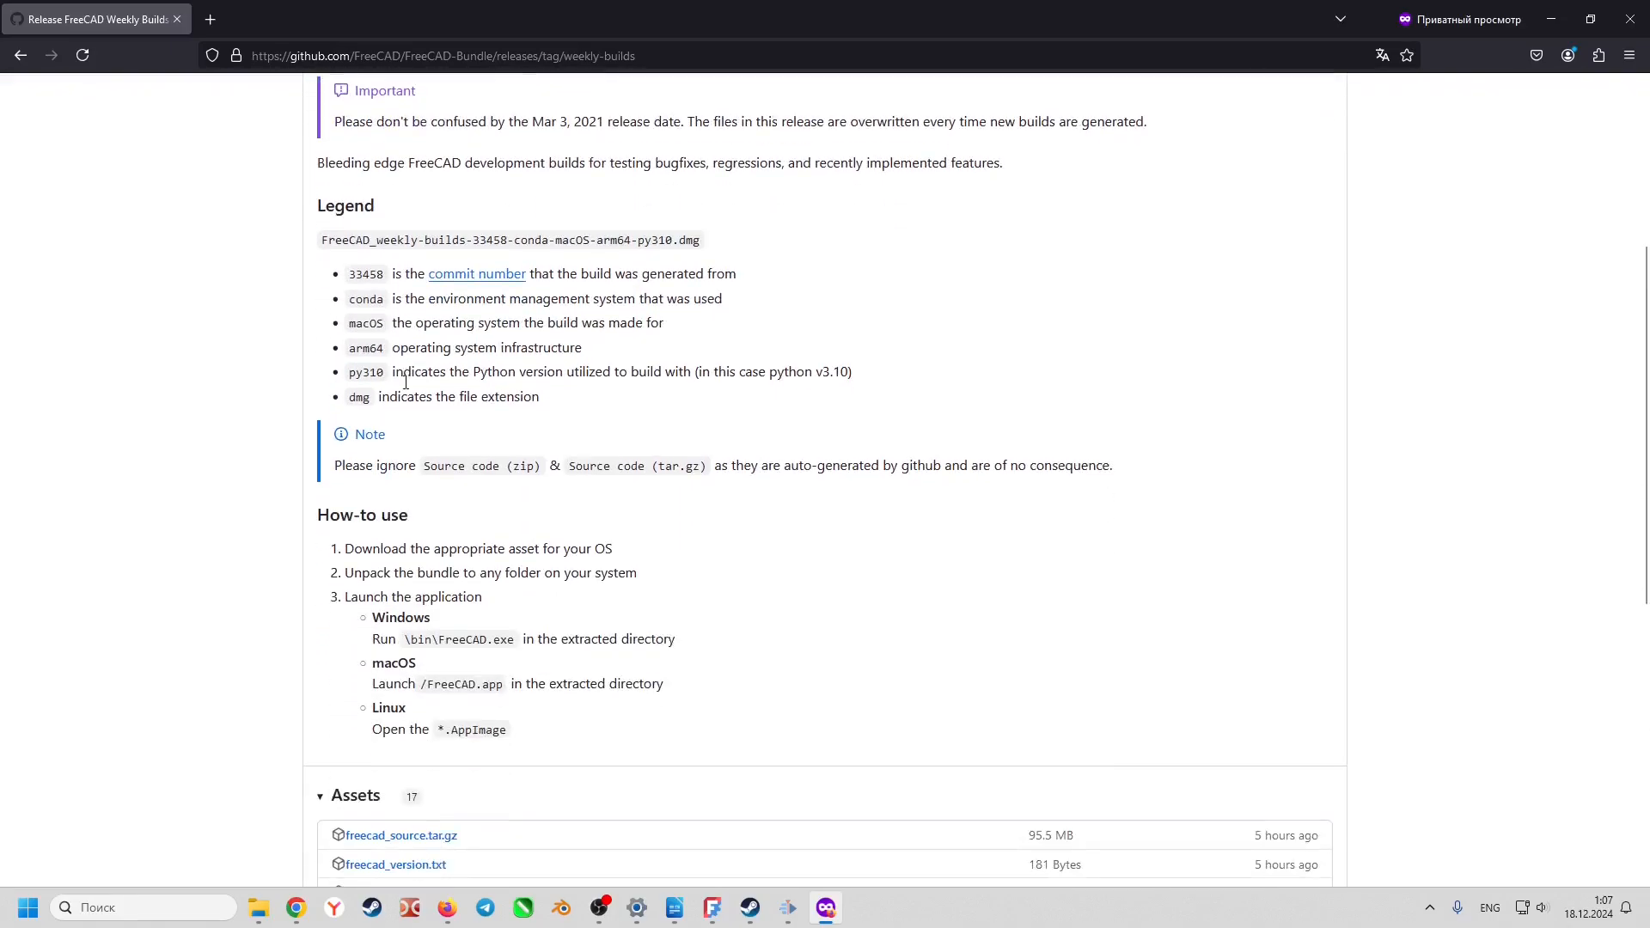
scroll("down", 3)
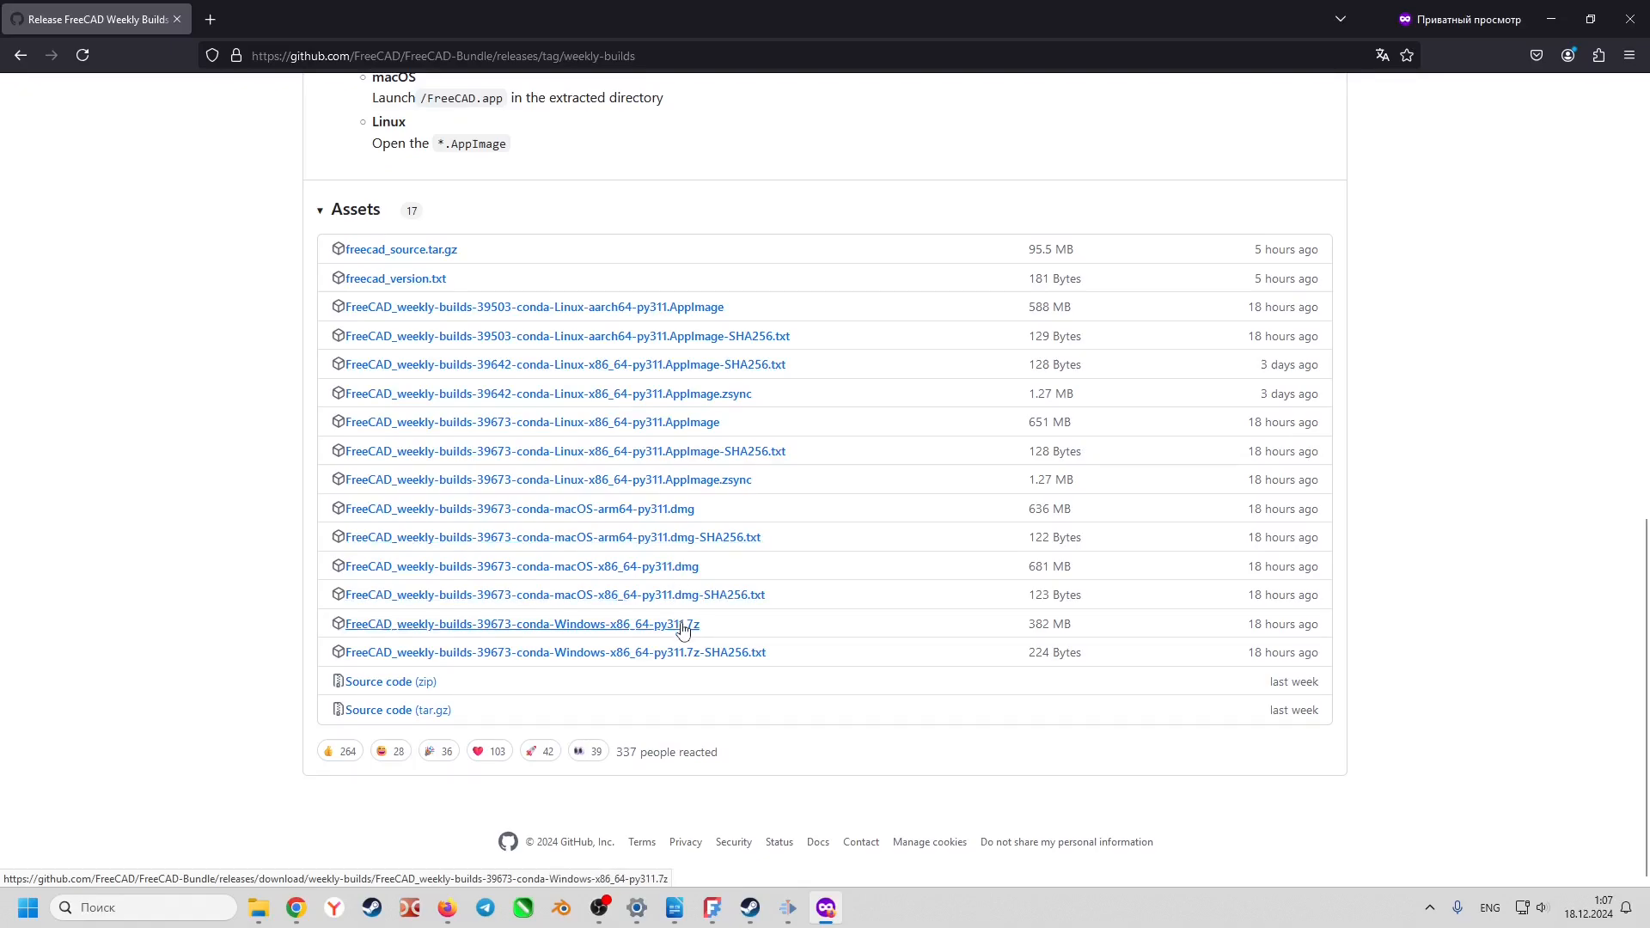
left_click(519, 622)
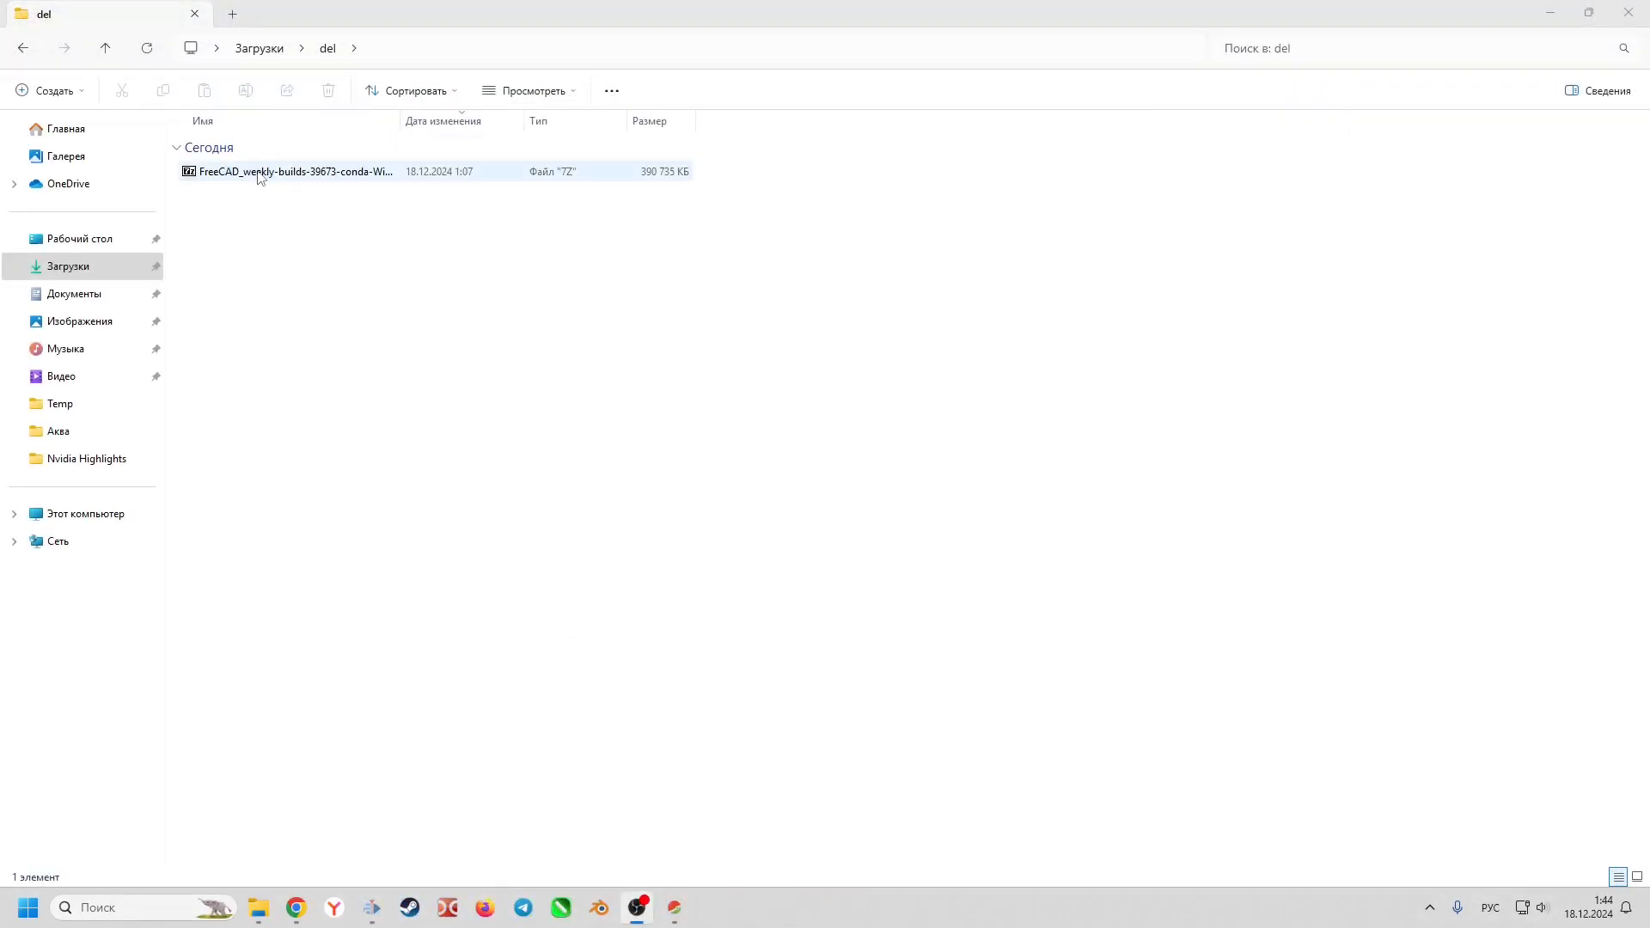
Extract the downloaded .7z archive here with 7-Zip
right_click(292, 171)
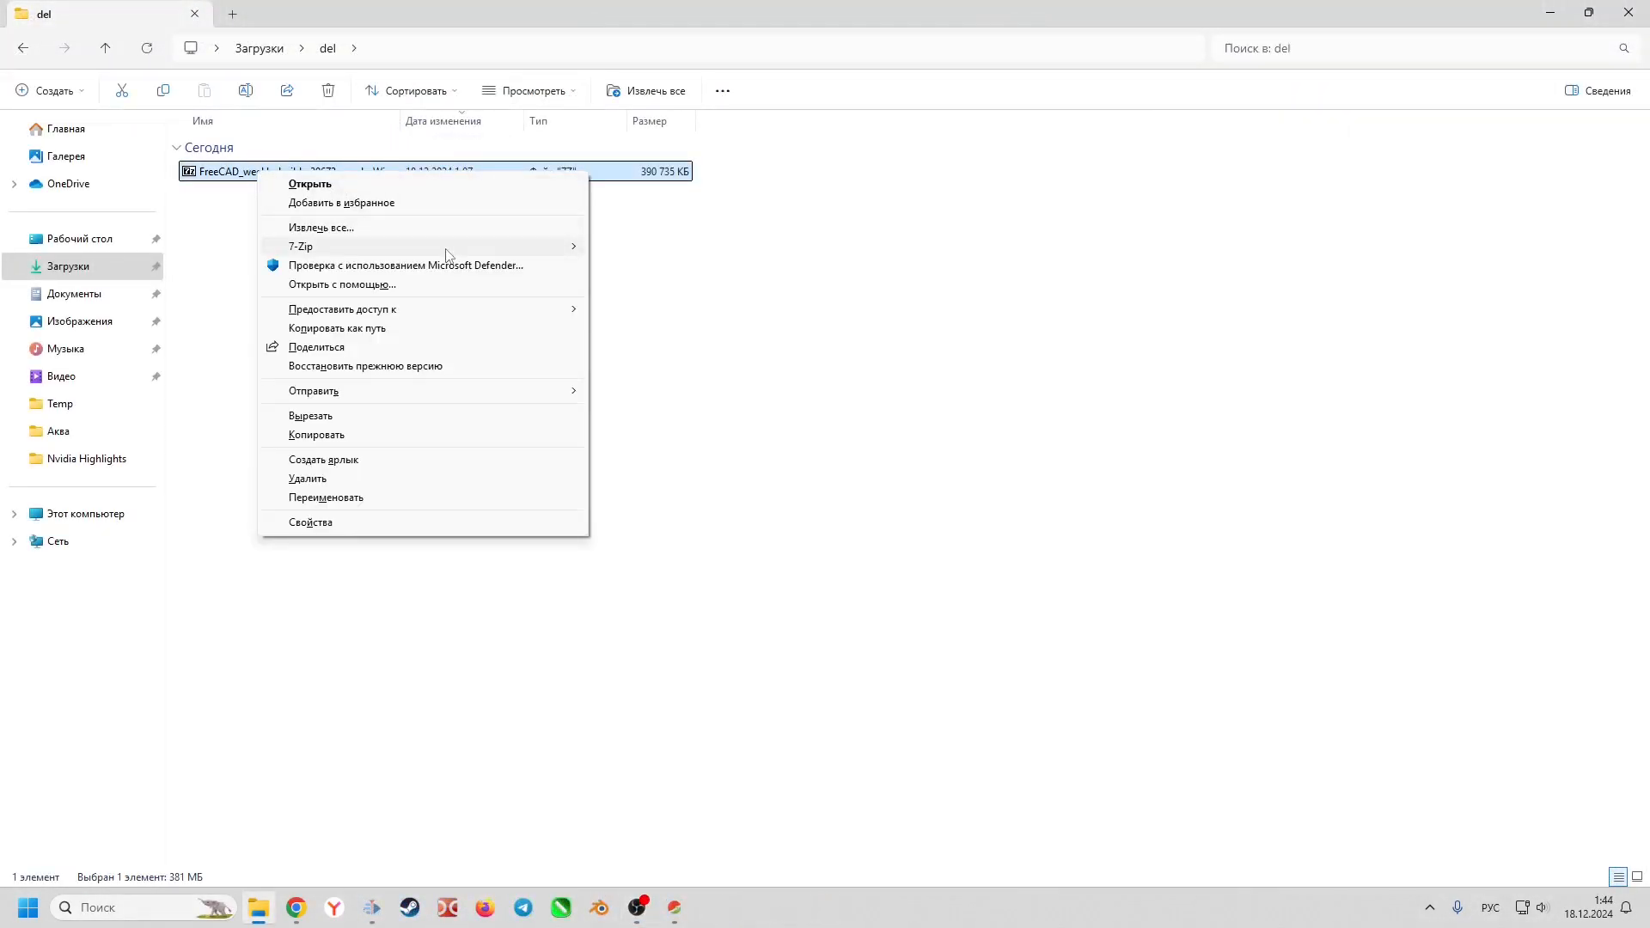
left_click(299, 246)
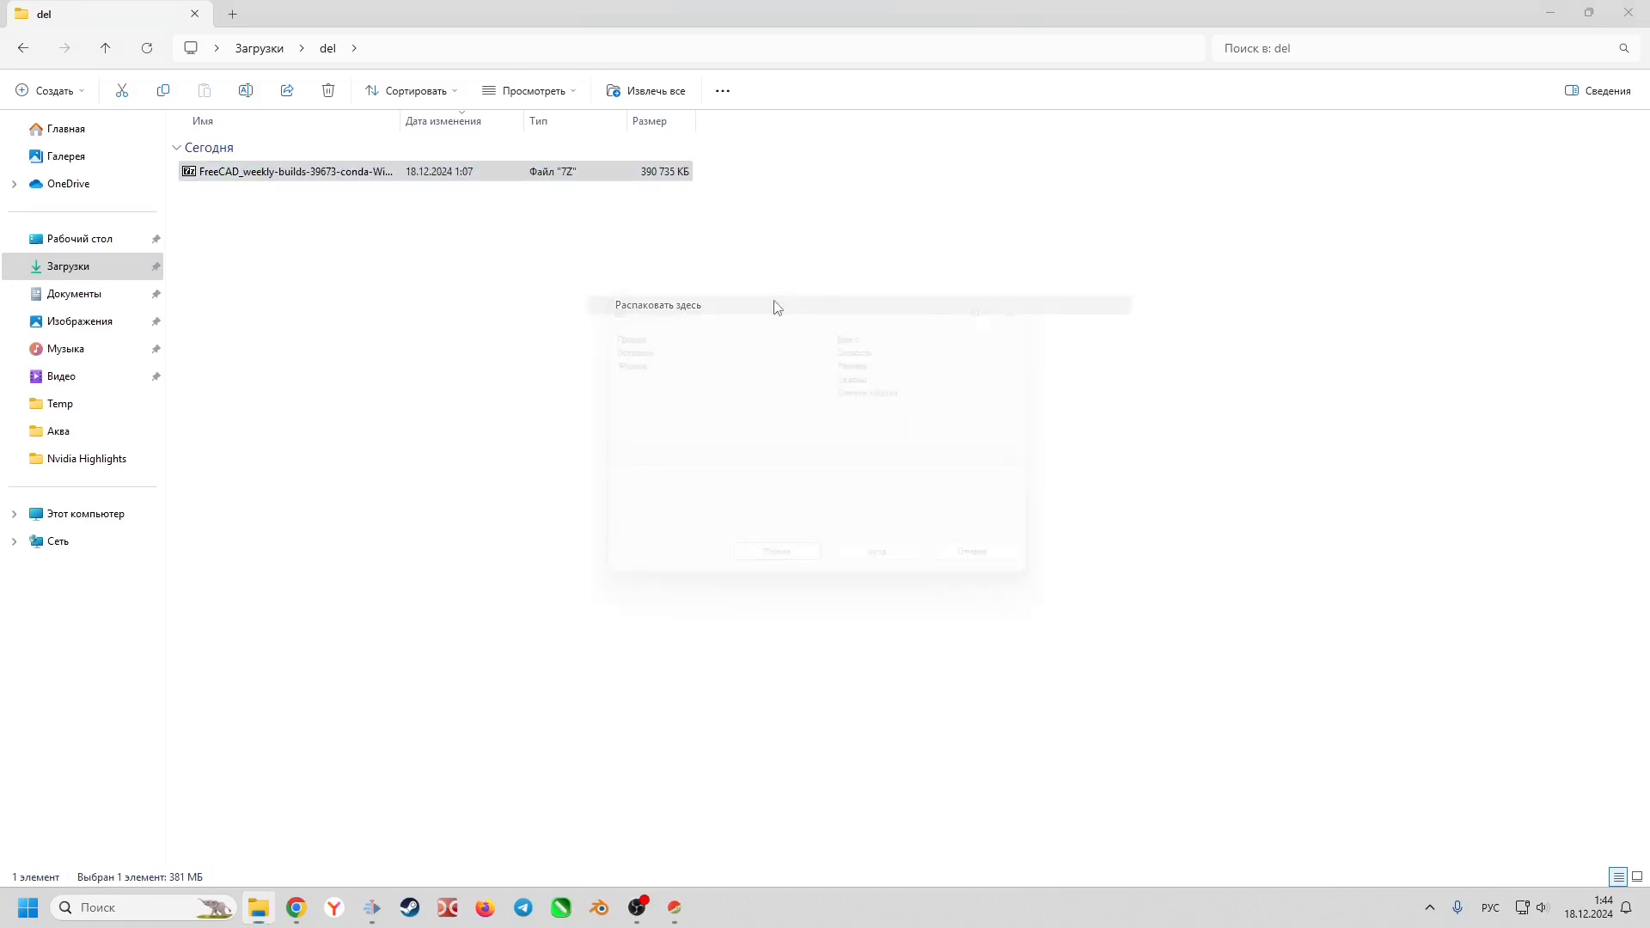
left_click(656, 306)
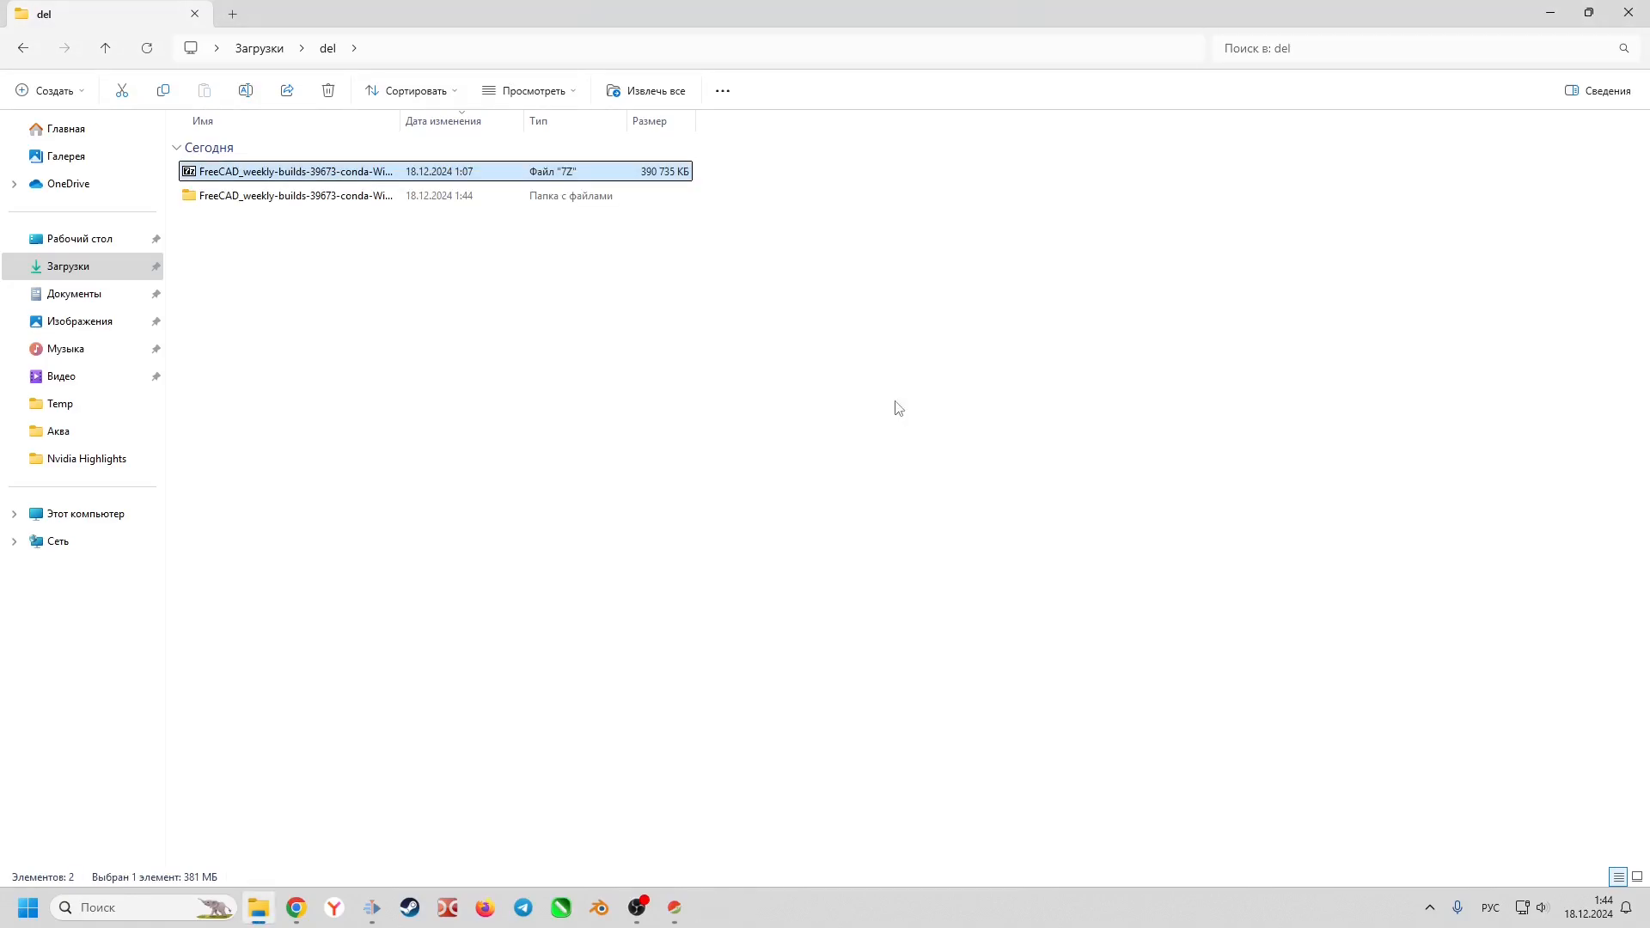
Enter the extracted build's bin folder and launch freecad.exe
double_click(294, 195)
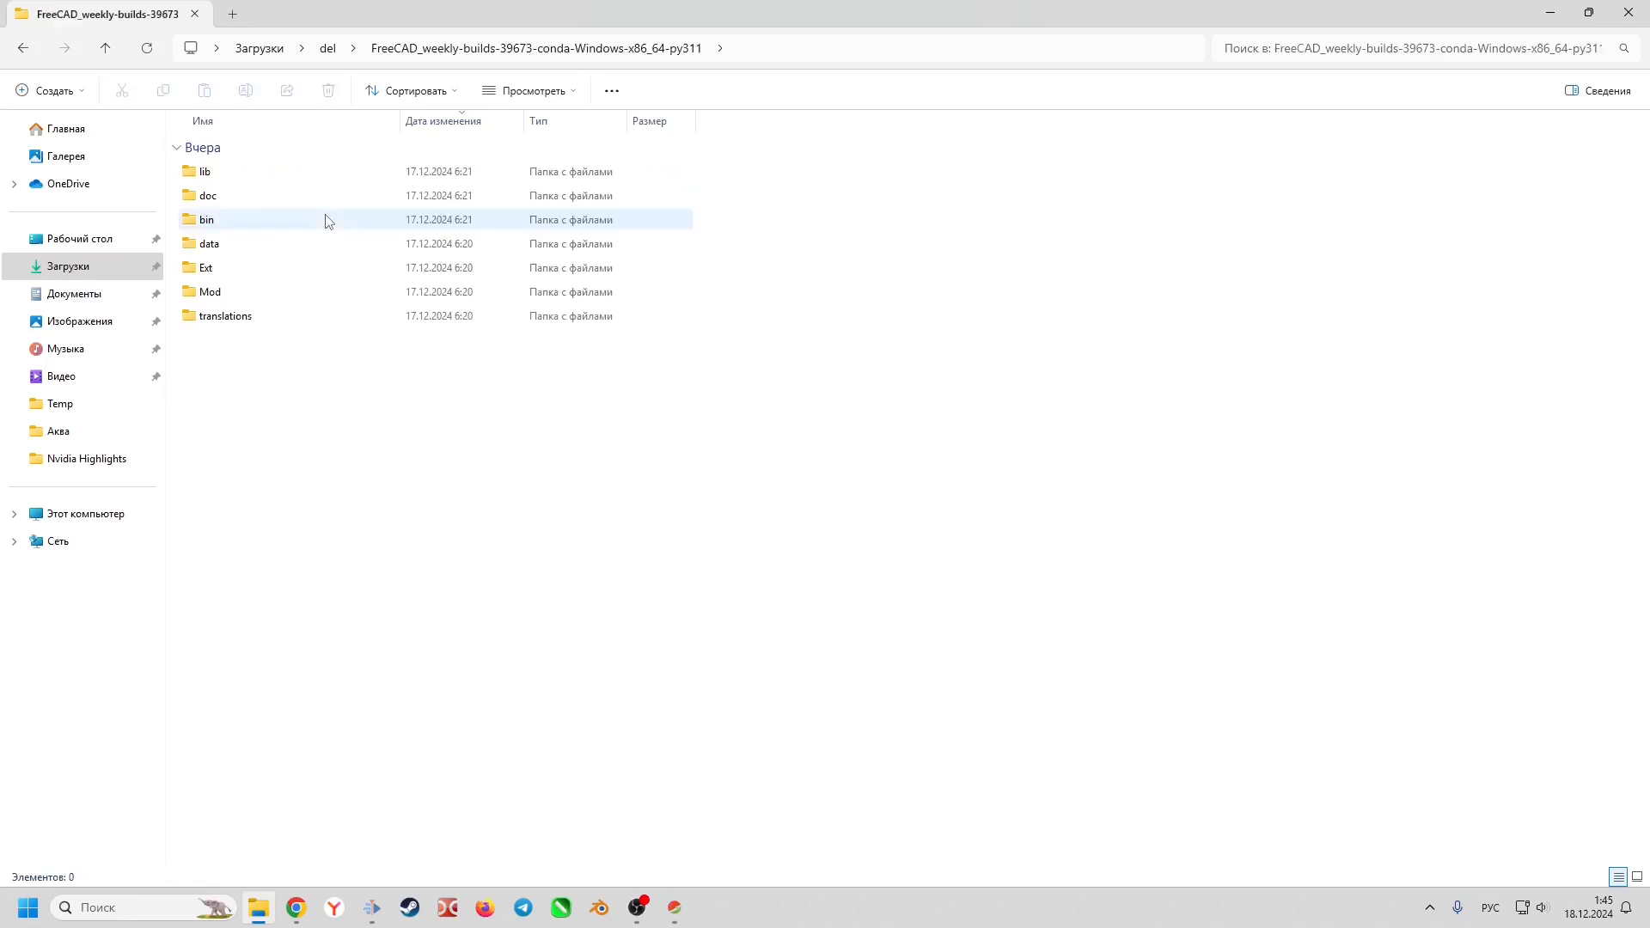
left_click(205, 218)
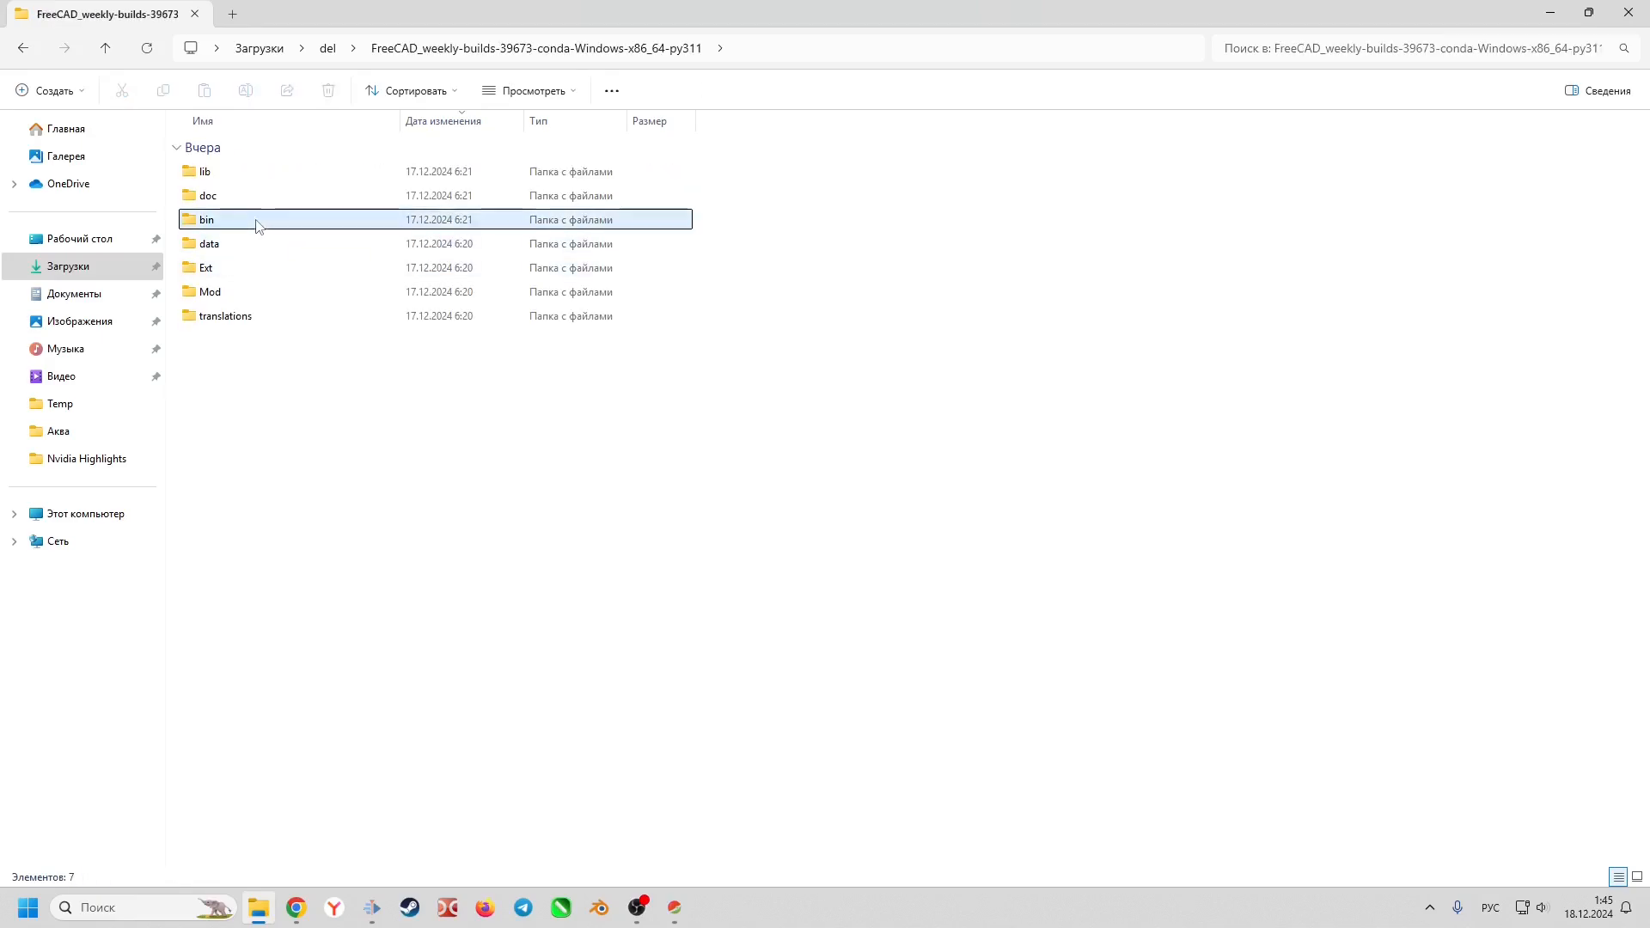
double_click(205, 219)
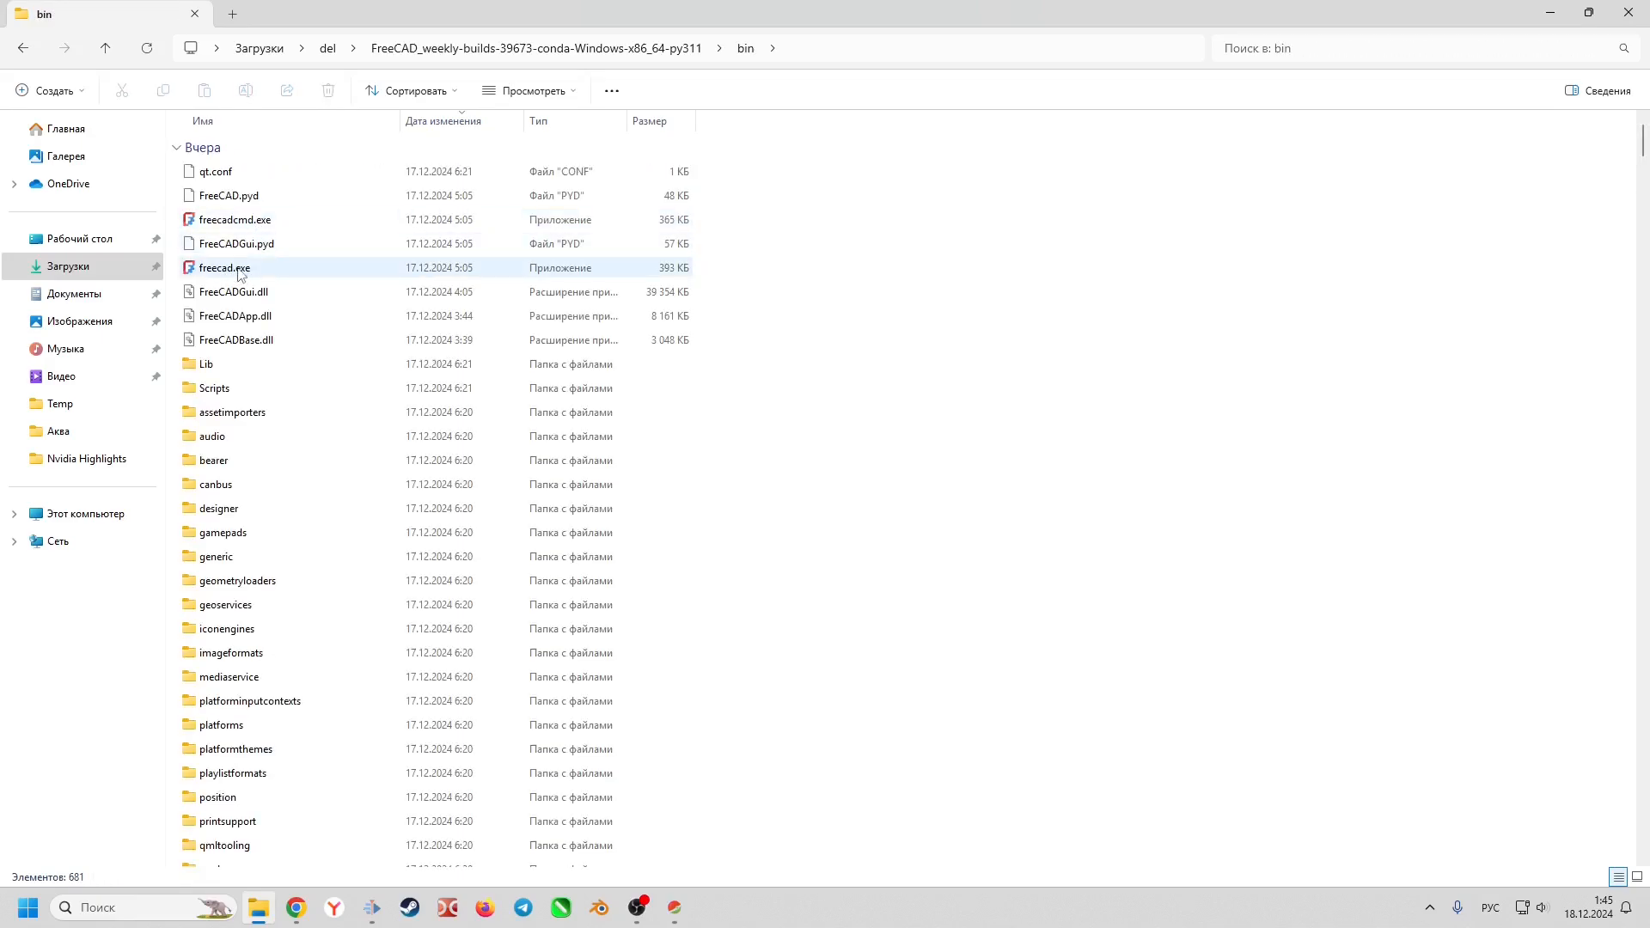
double_click(223, 268)
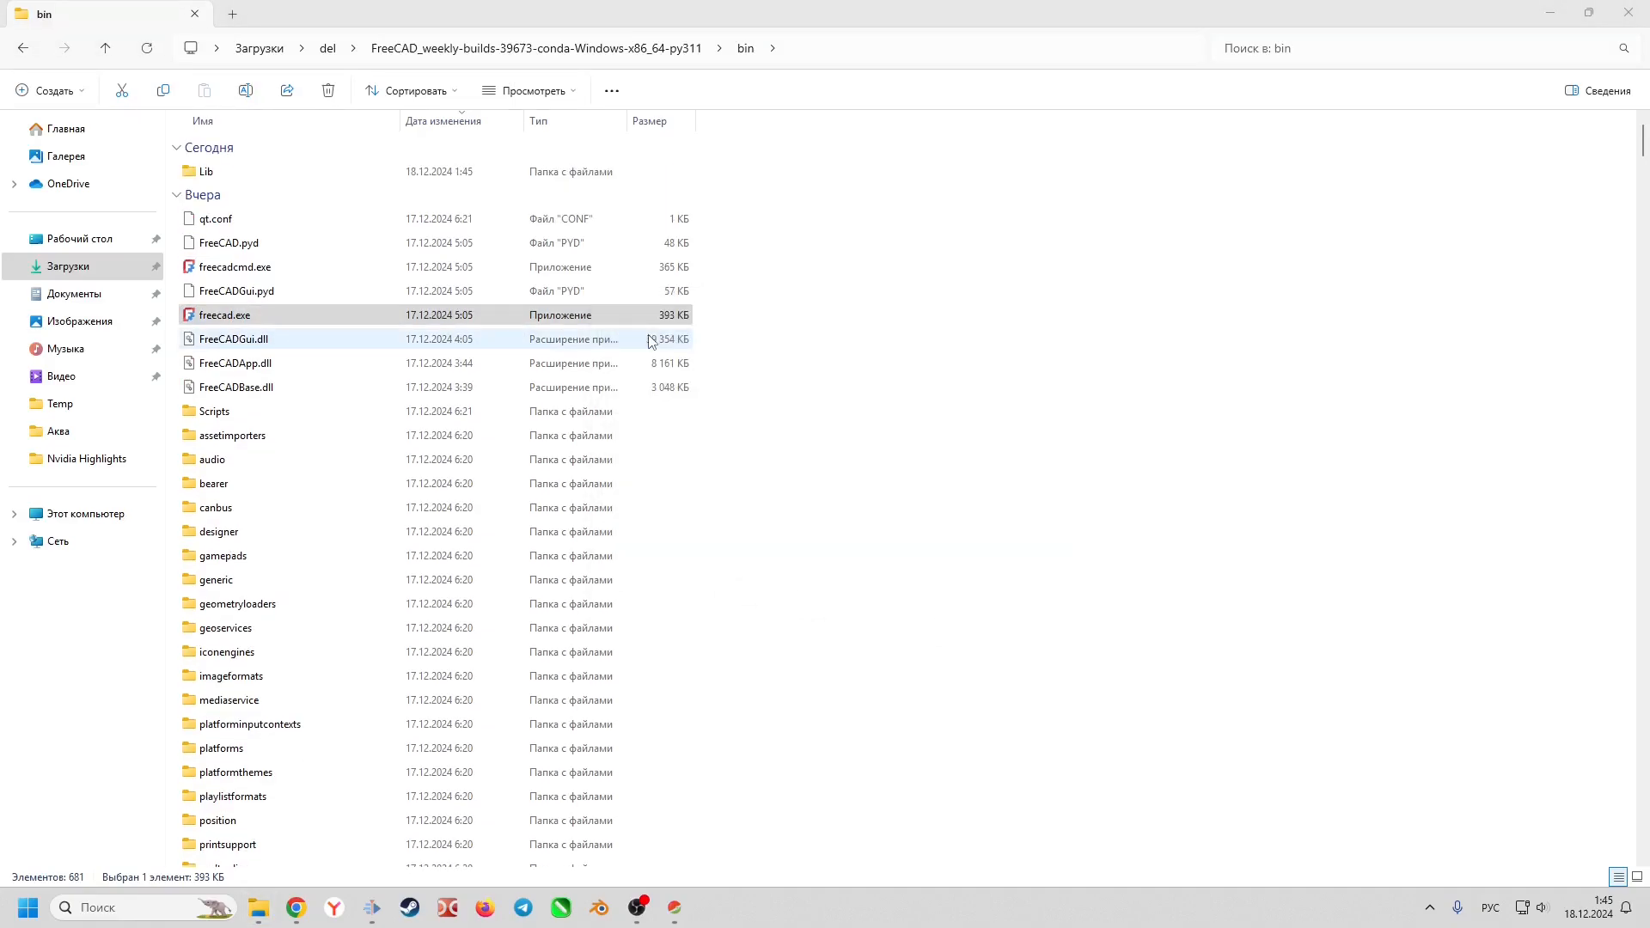
double_click(223, 315)
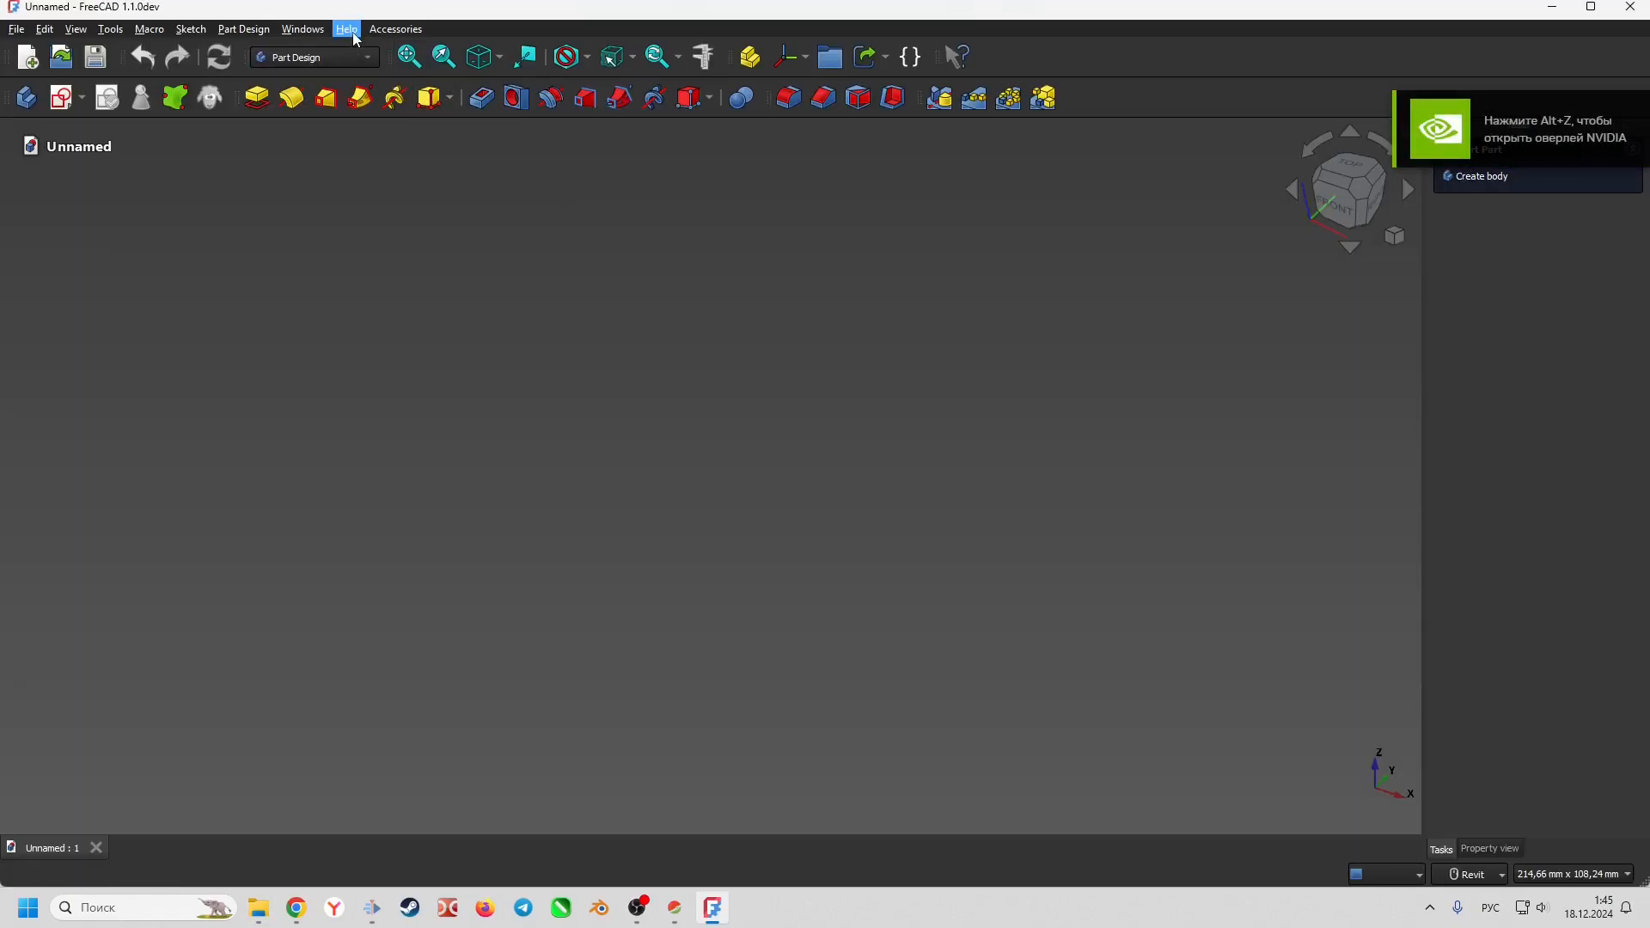
Show About FreeCAD confirming build 1.1.0dev, revision 39673, dated 2024/12/16
left_click(345, 30)
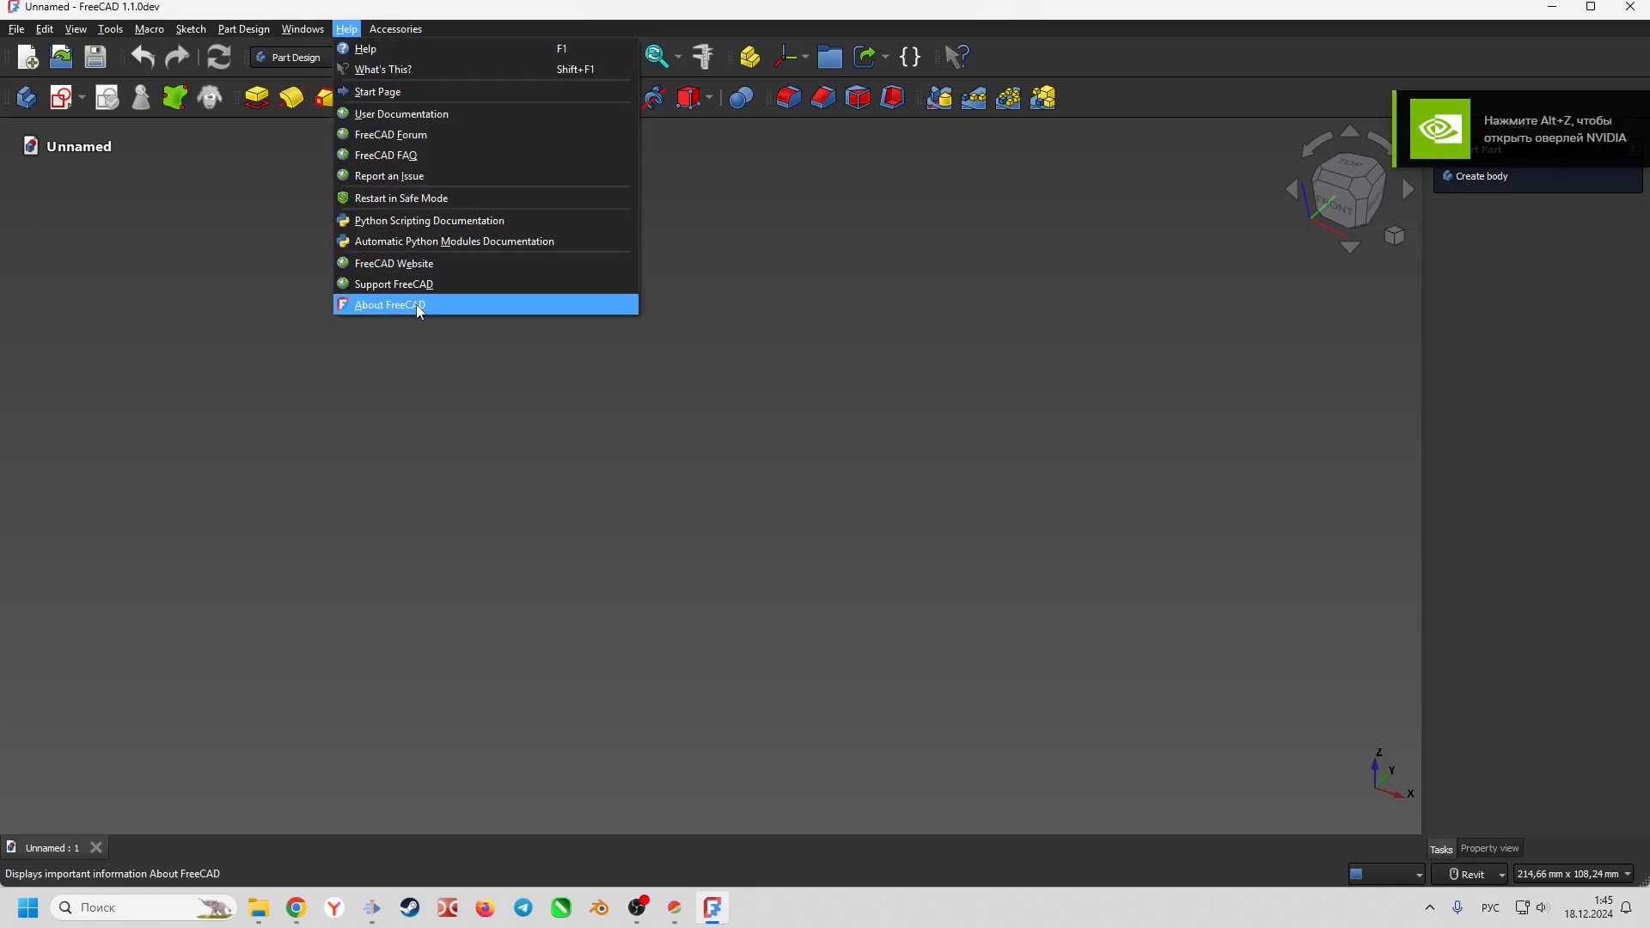
left_click(390, 305)
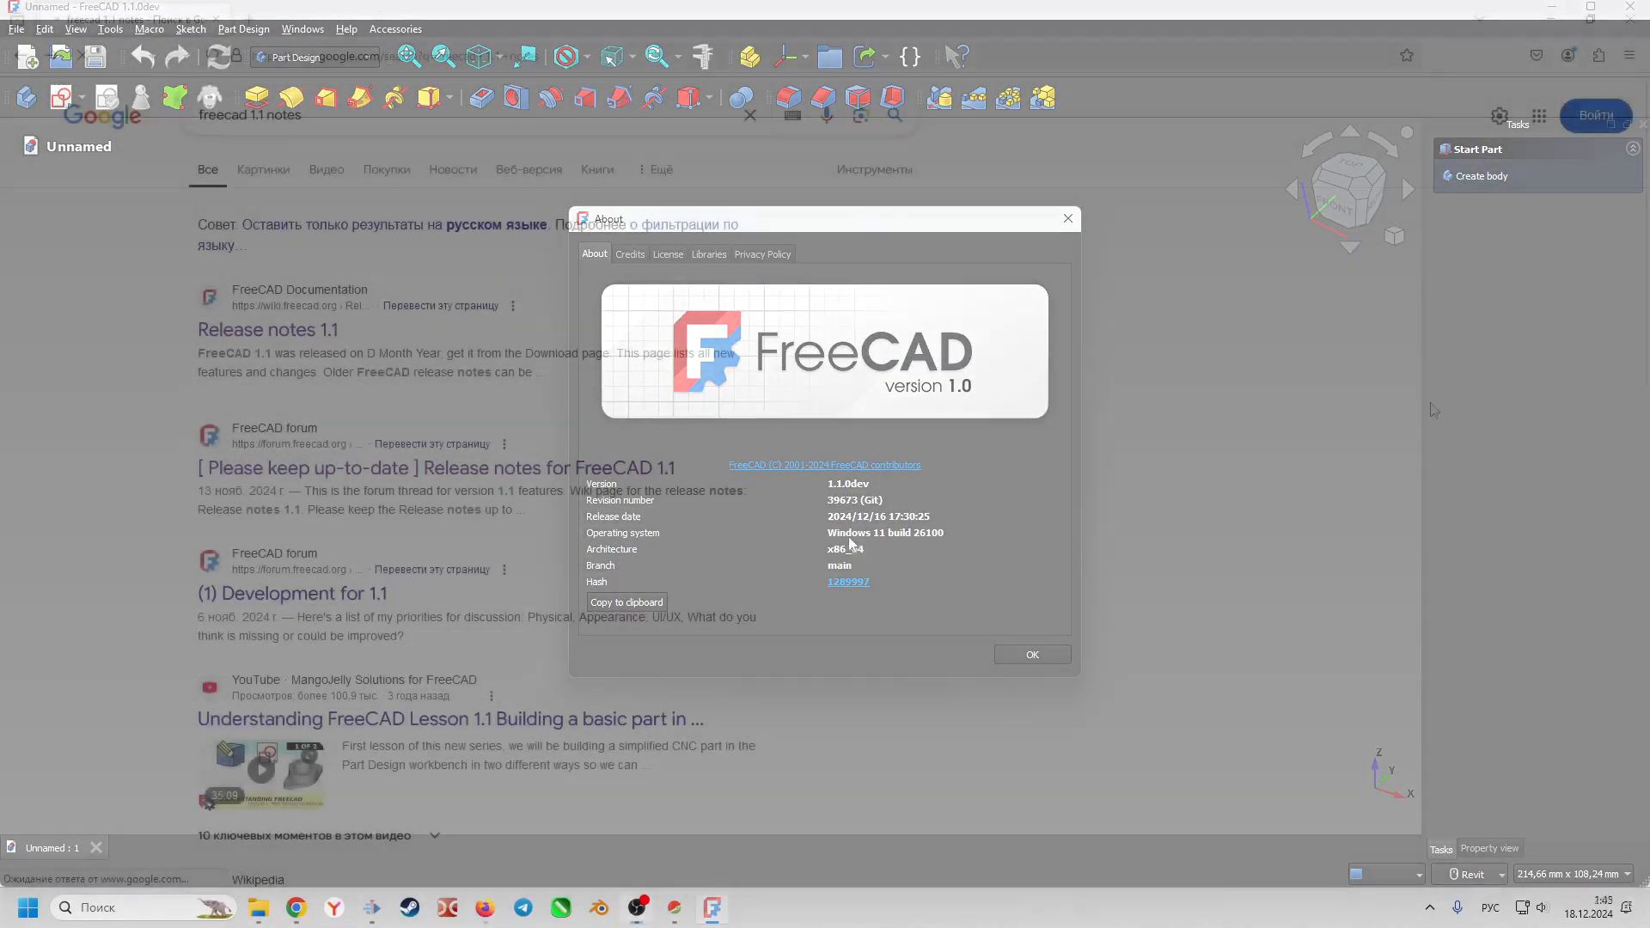
Open the Release notes 1.1 wiki page and read down through its workbench sections
left_click(1031, 653)
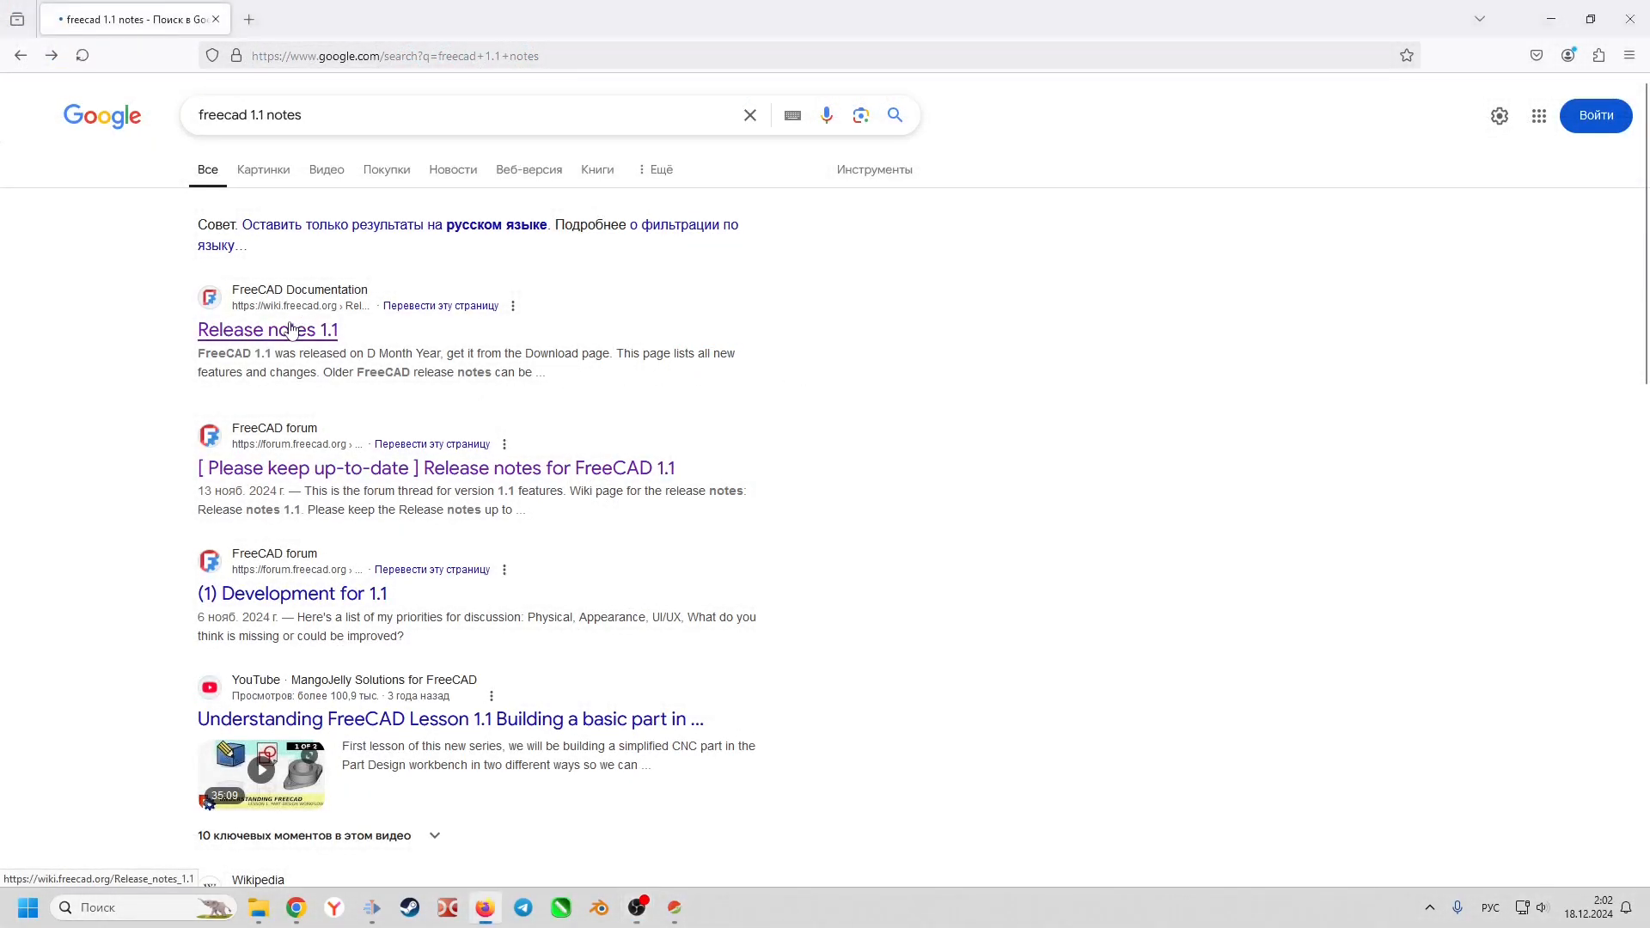
left_click(266, 330)
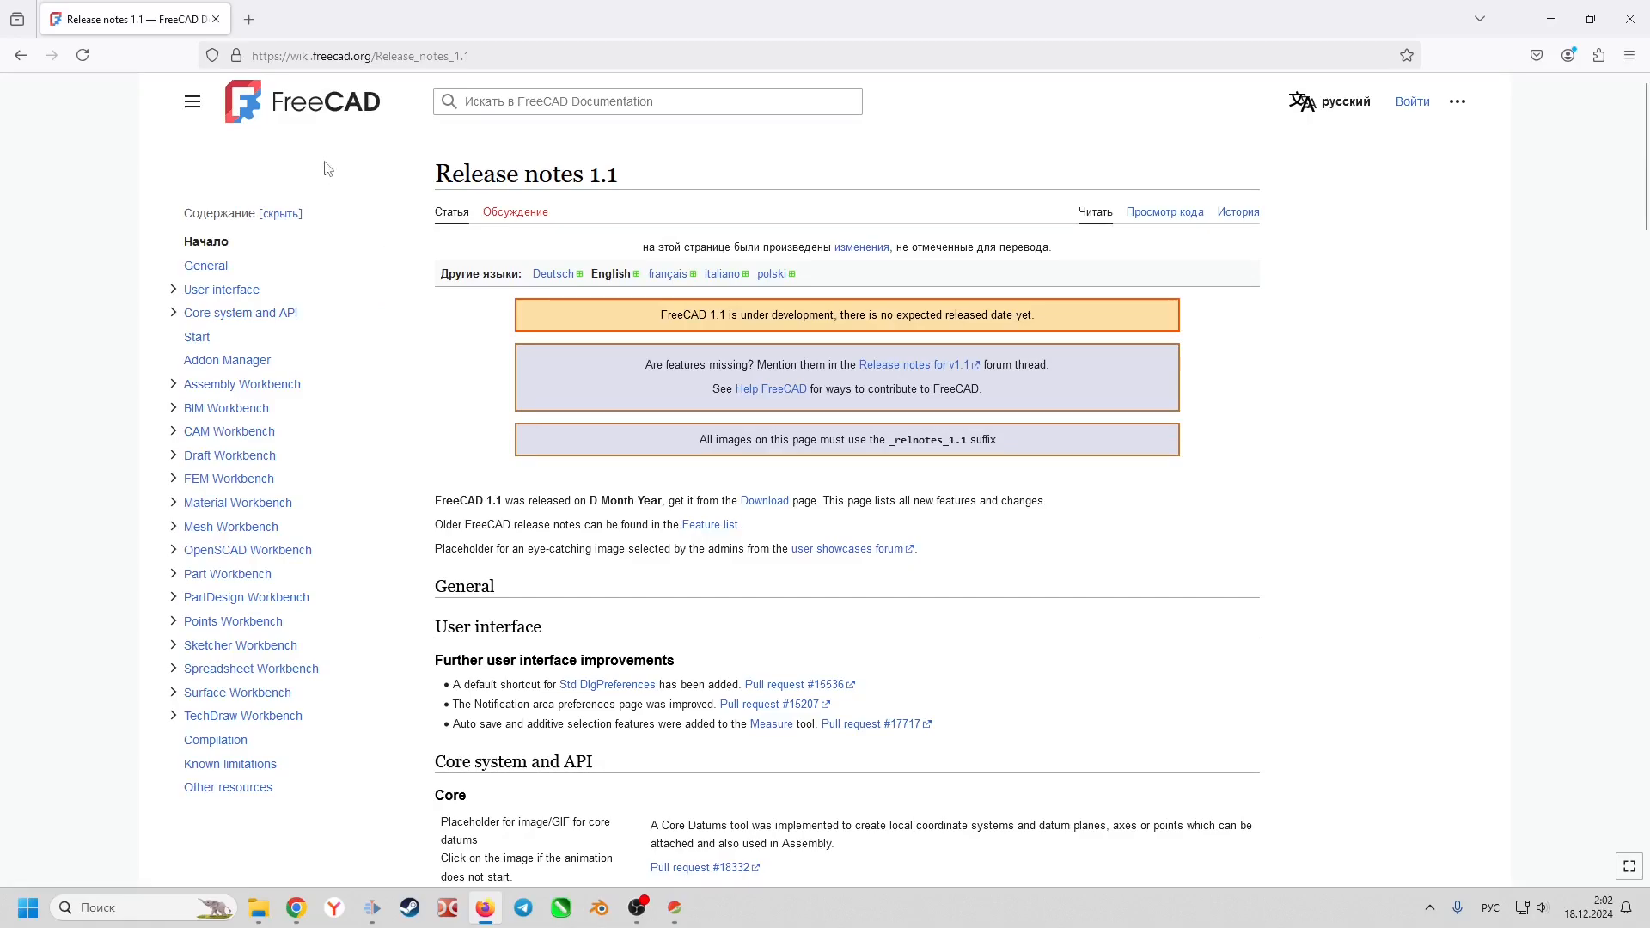
scroll("down", 3)
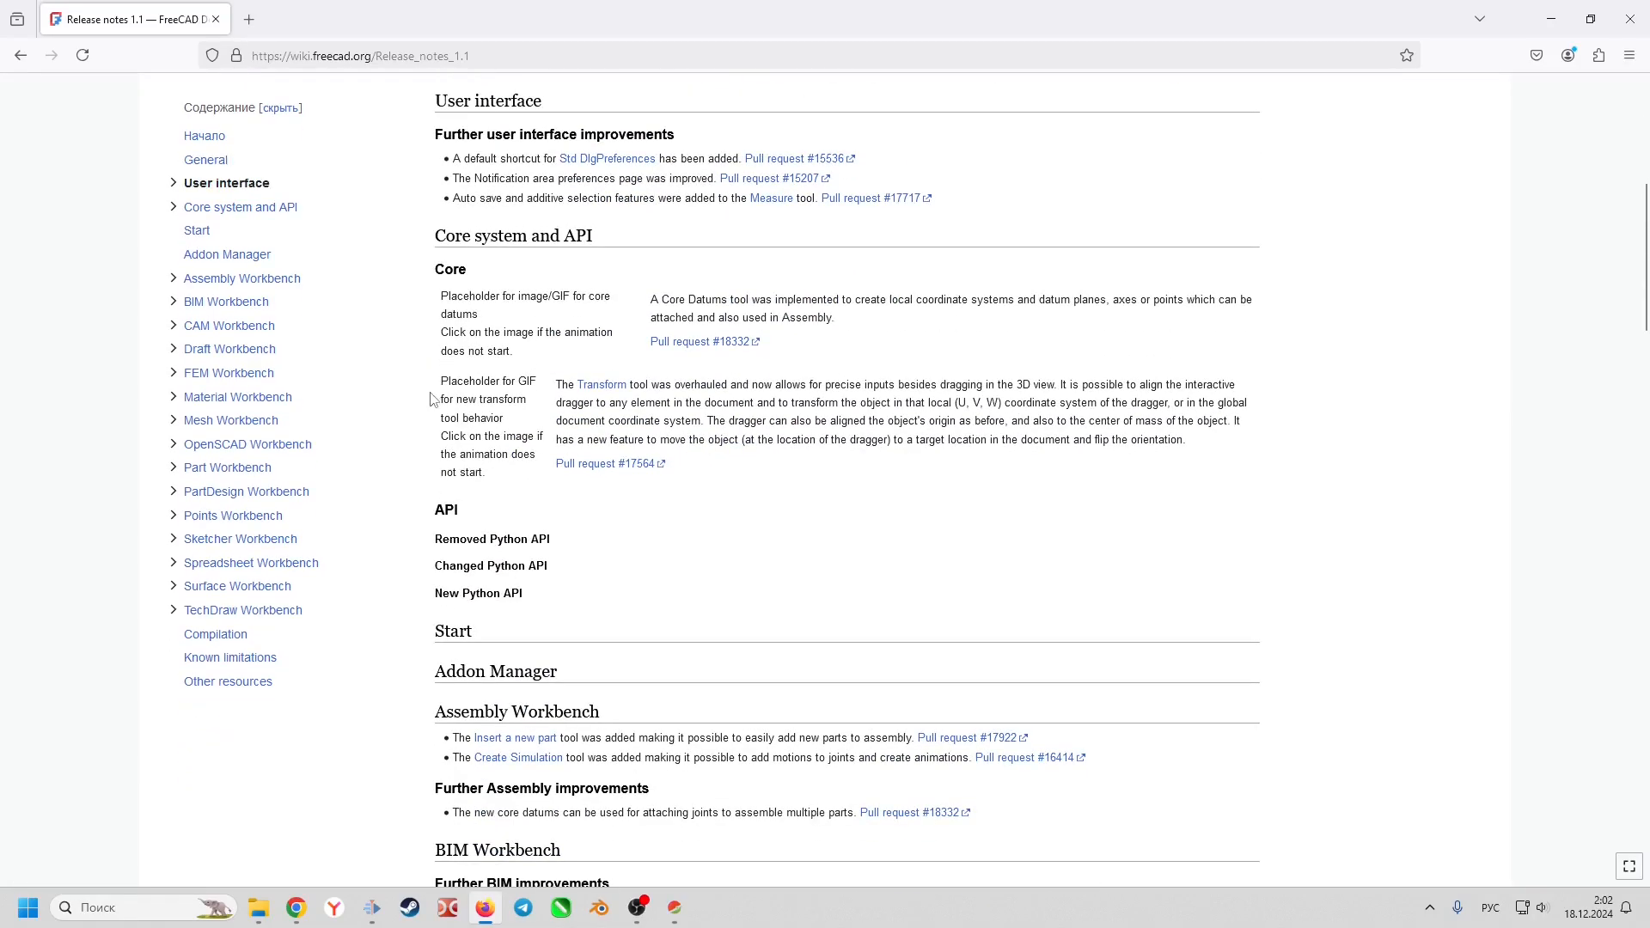
scroll("down", 3)
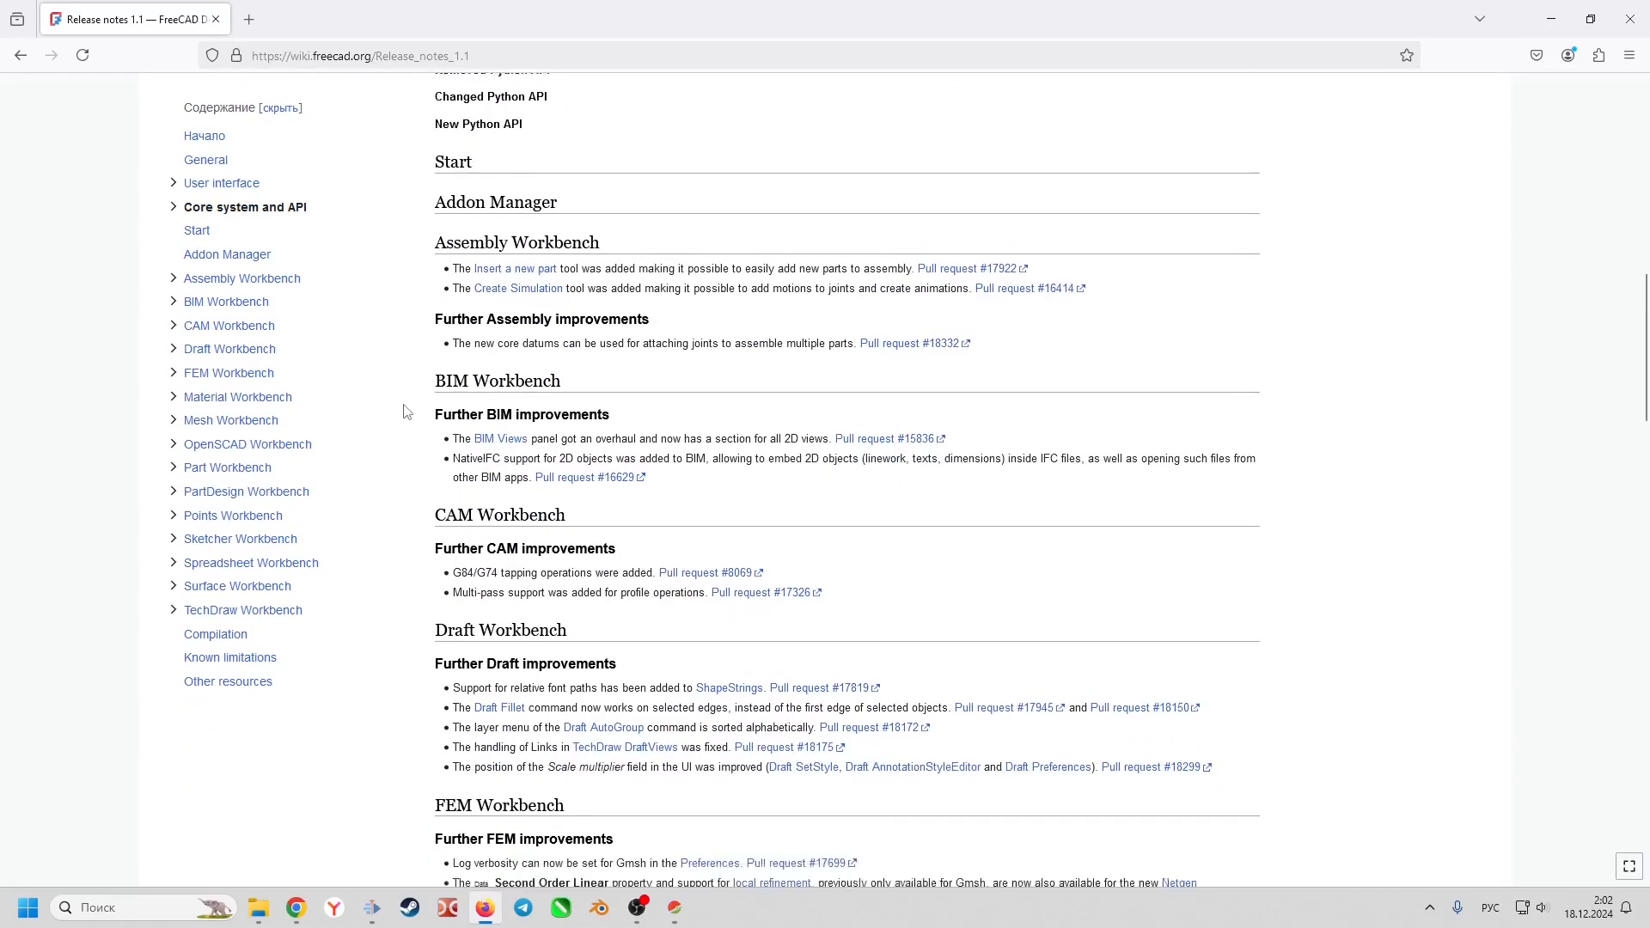